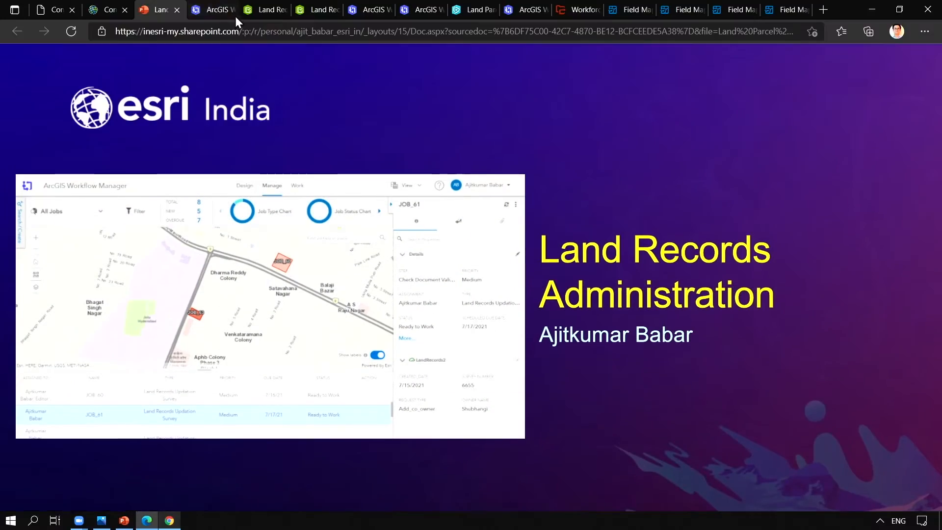
- Show the Path Details for the Check Document Validity–Reject path in the LandParcel Updation diagram
click(208, 9)
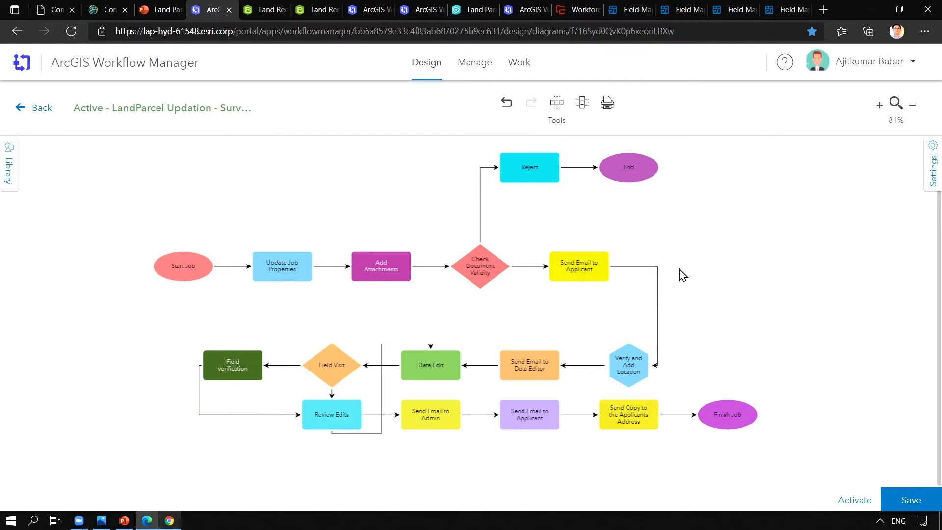
mouse_move(411, 272)
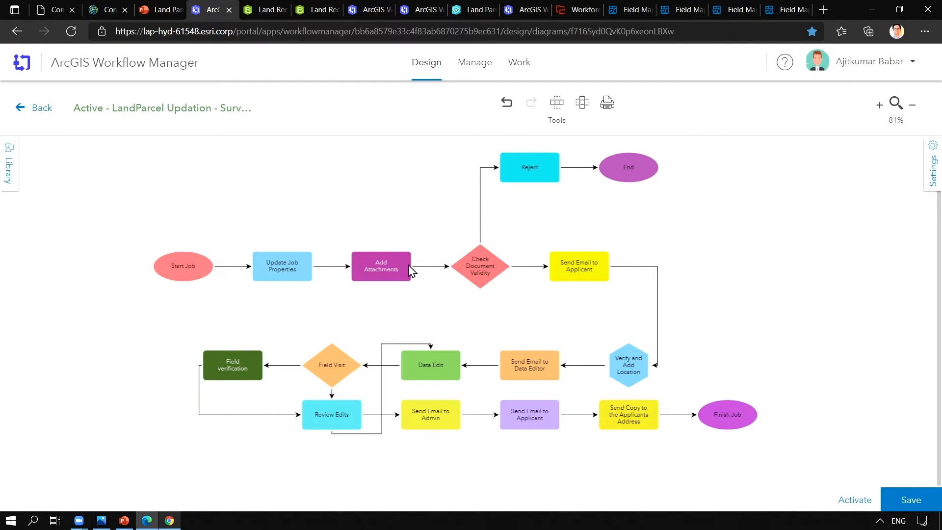
mouse_move(518, 265)
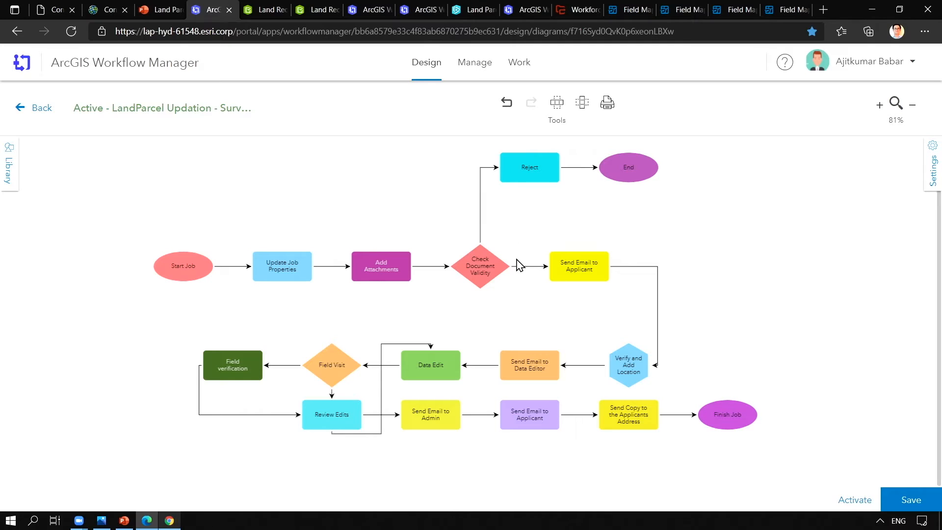
mouse_move(687, 281)
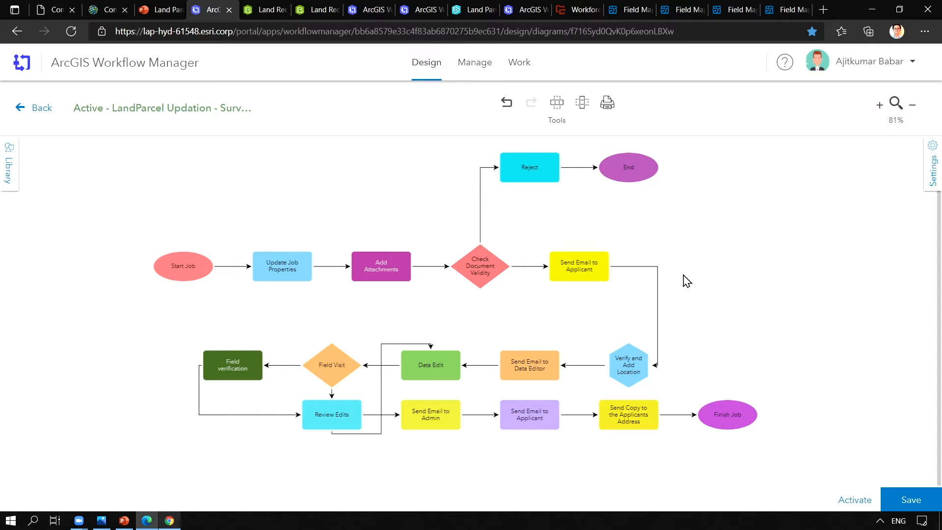
mouse_move(572, 301)
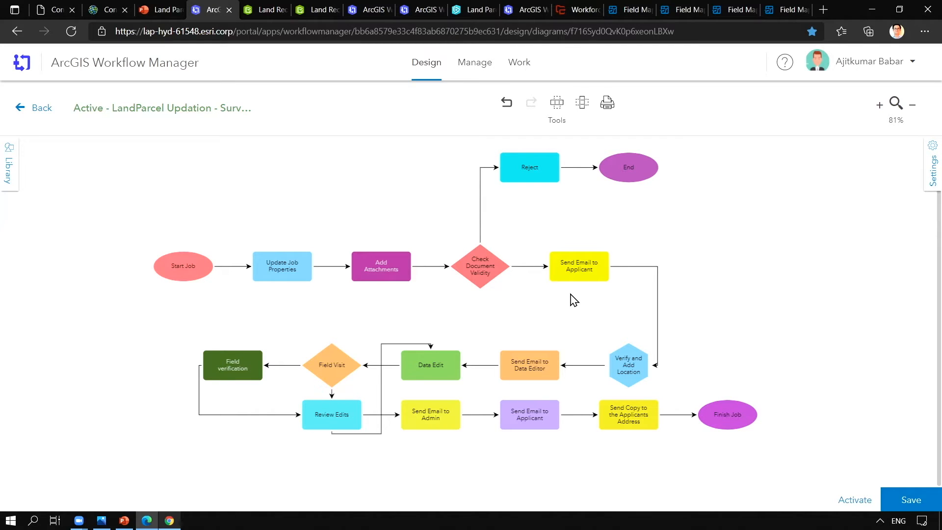
click(578, 266)
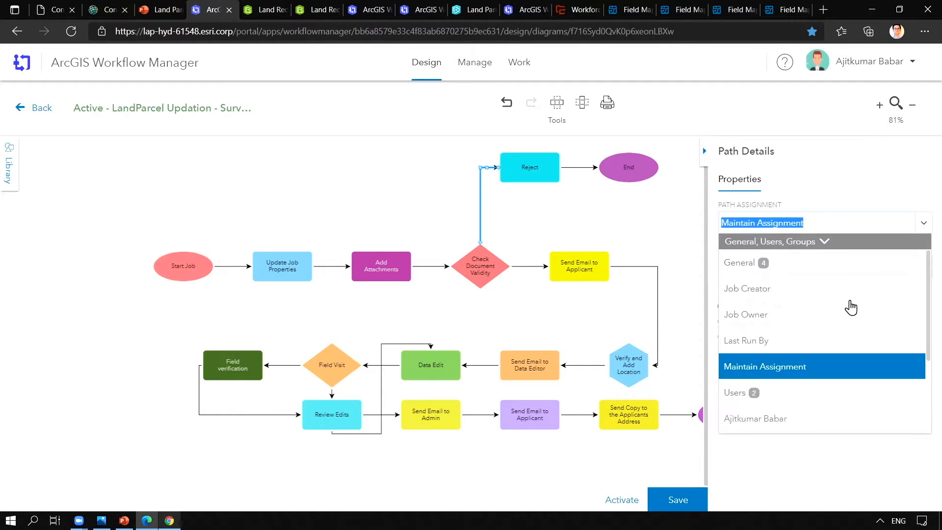
- Read through the submitted Name Correction answers for survey 2306 in the Survey123 form
click(263, 10)
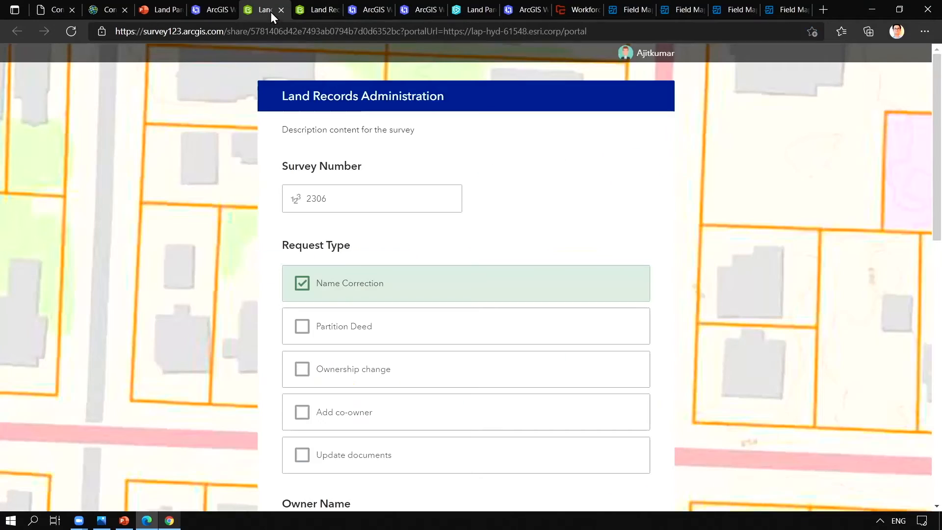
mouse_move(755, 250)
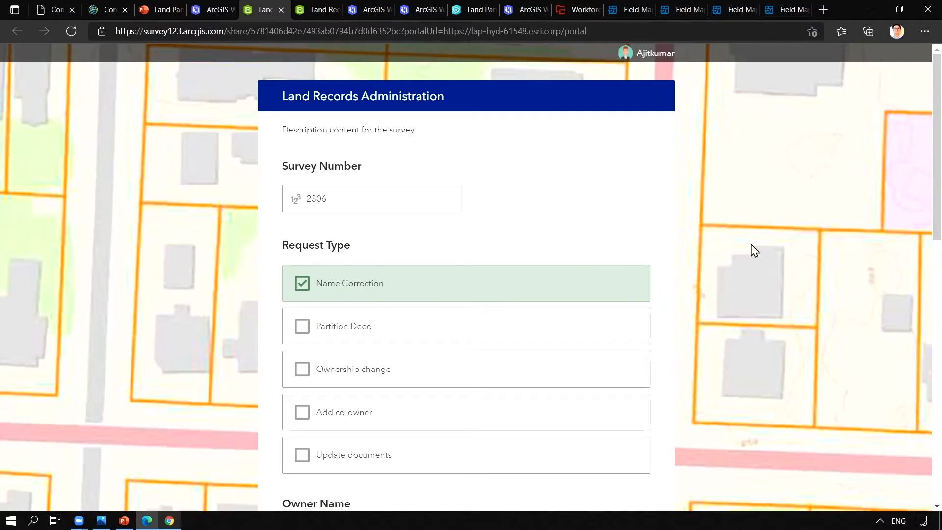
mouse_move(612, 255)
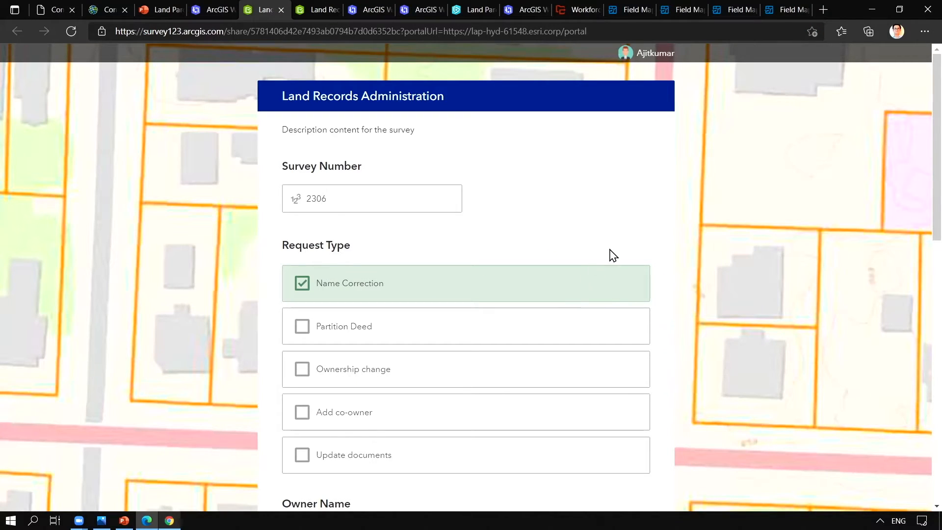
mouse_move(619, 253)
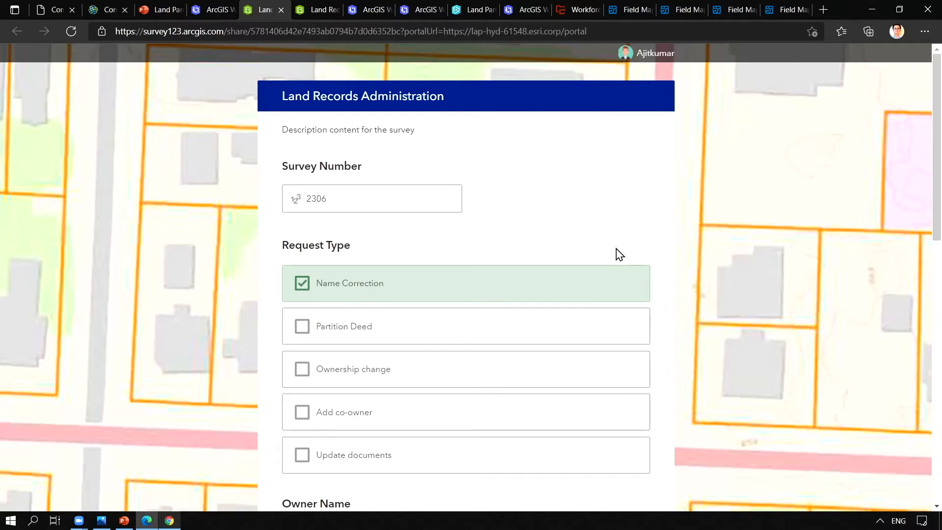
scroll(down, 3)
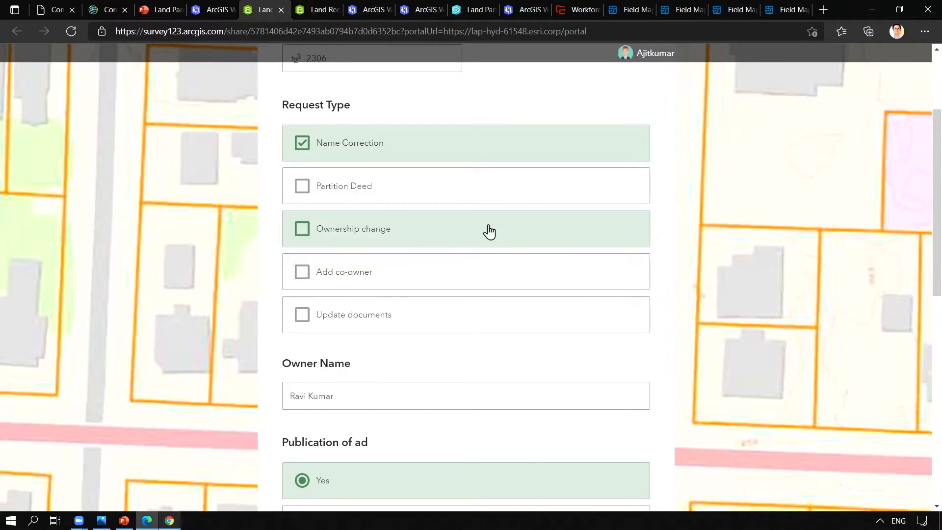
scroll(down, 3)
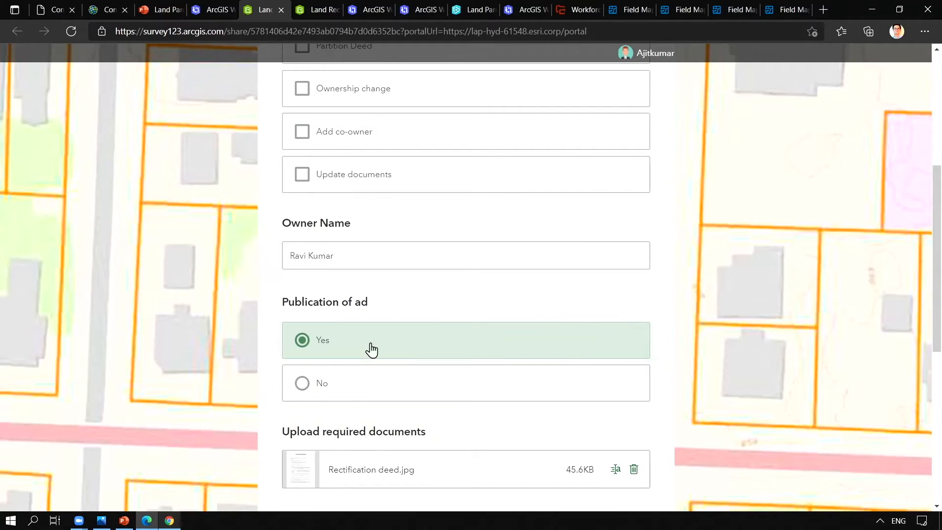
scroll(down, 3)
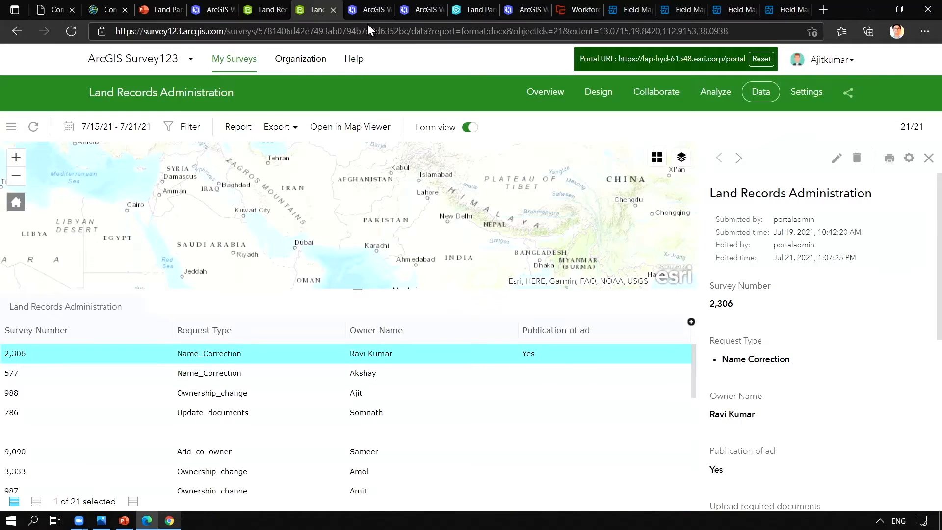
- Go from the workflow diagram to the Work view for JOB_101
click(370, 10)
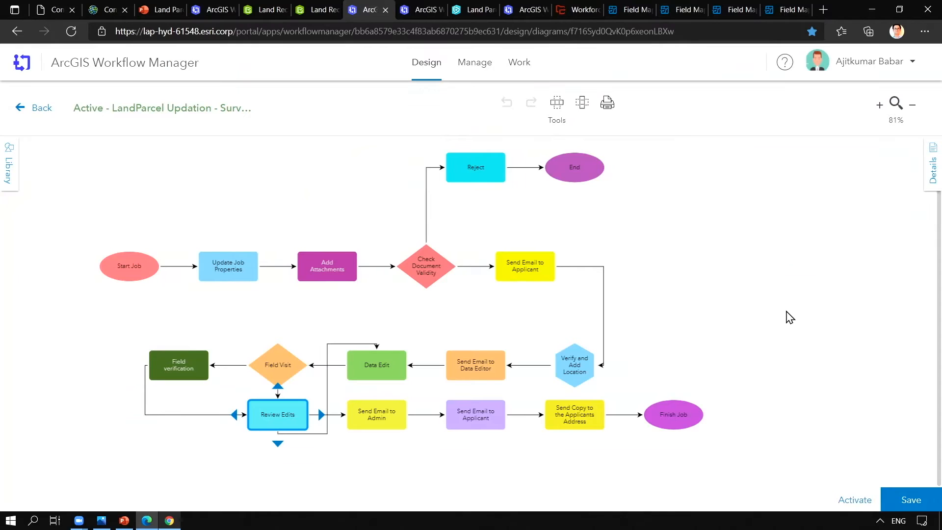
mouse_move(802, 308)
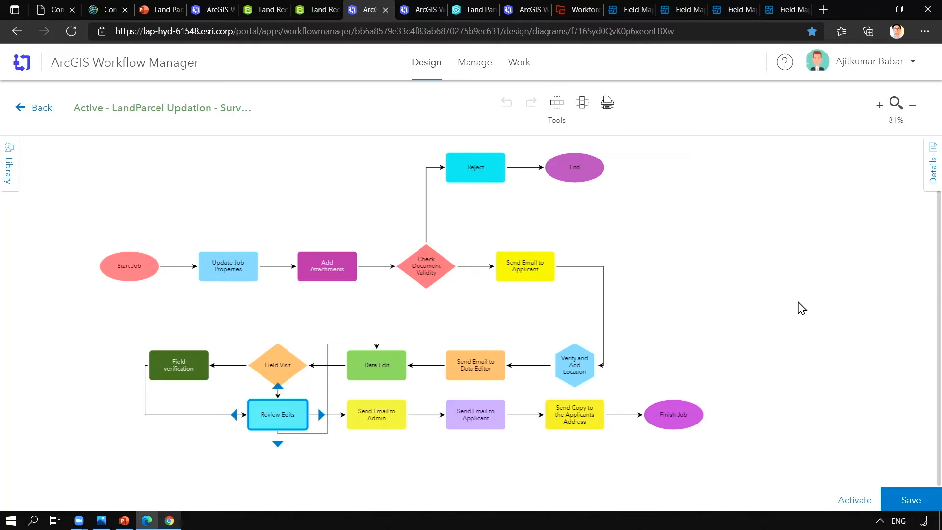
mouse_move(421, 9)
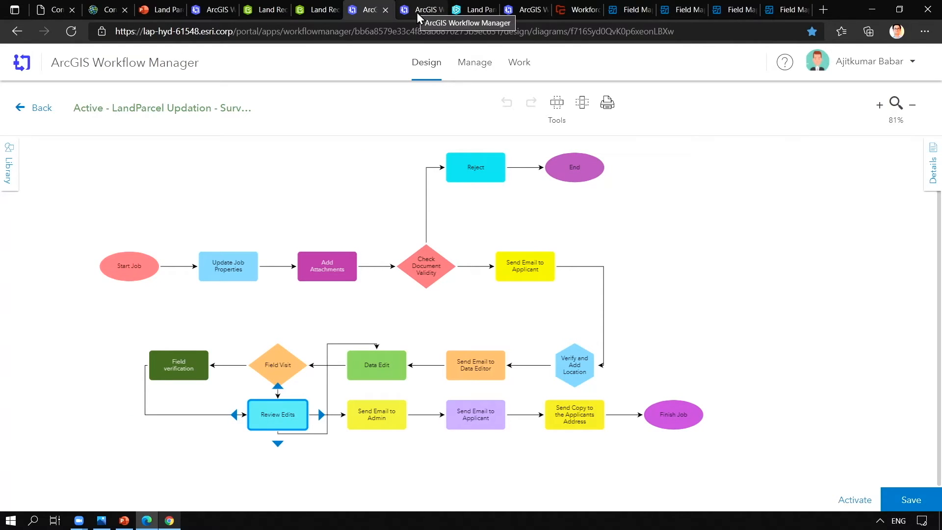
click(518, 62)
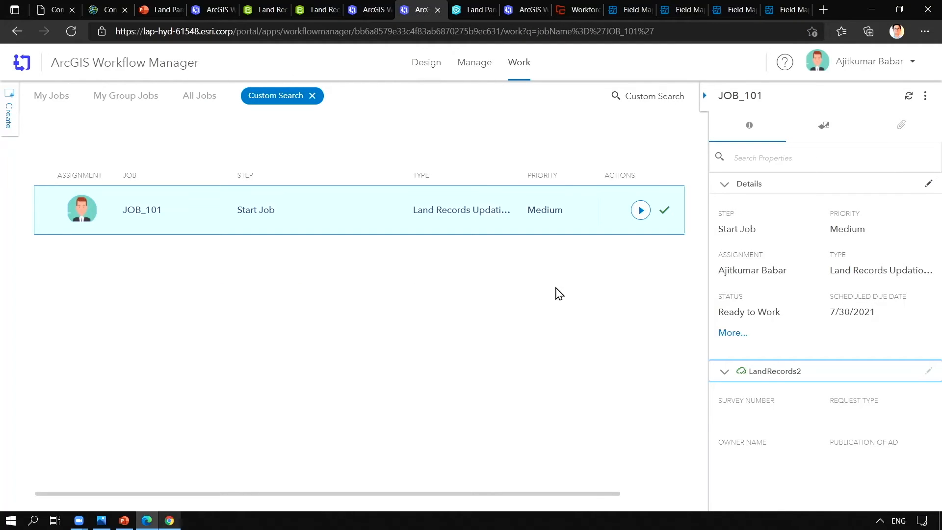
mouse_move(867, 65)
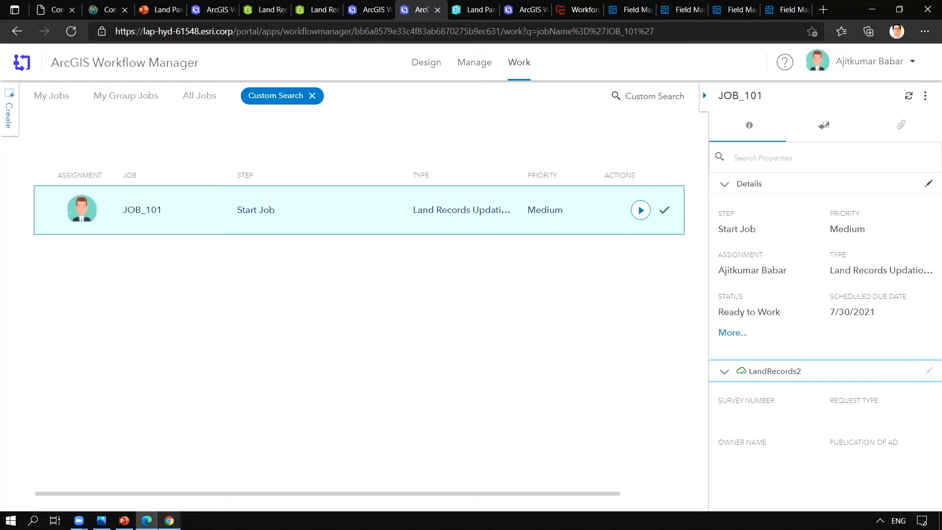
mouse_move(153, 227)
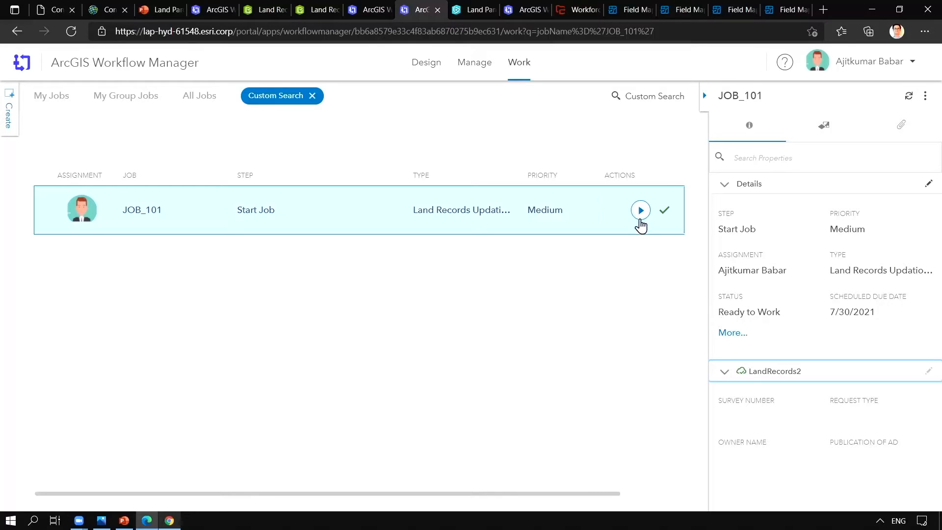
- Complete Start Job and Update Job Properties, accepting the work order ID
click(639, 210)
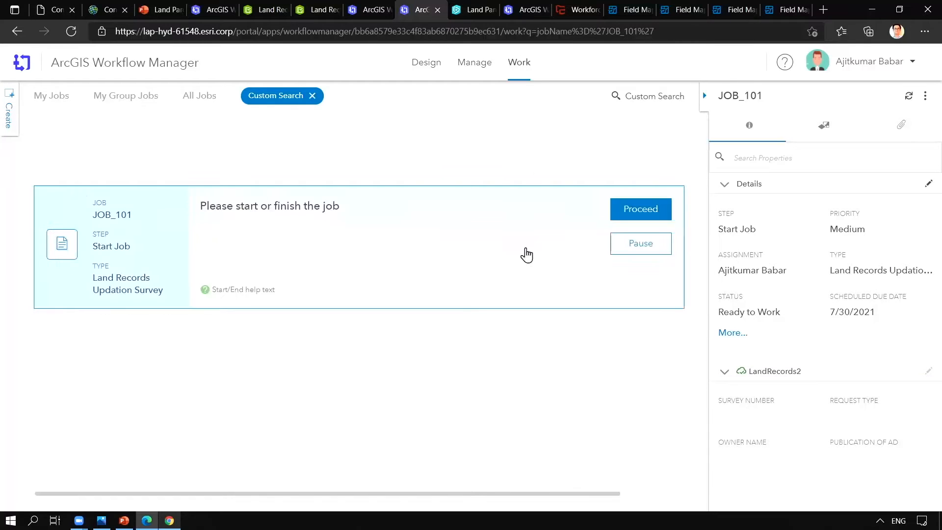
click(640, 209)
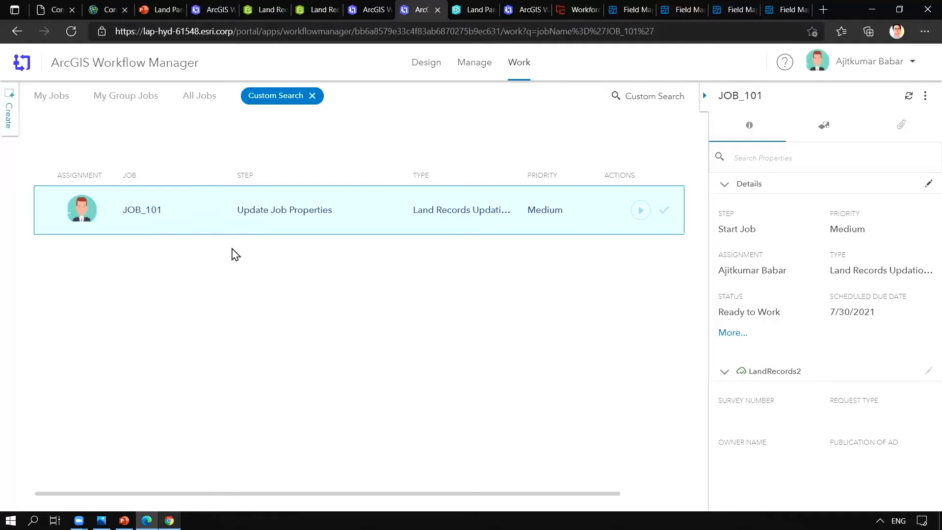
click(639, 210)
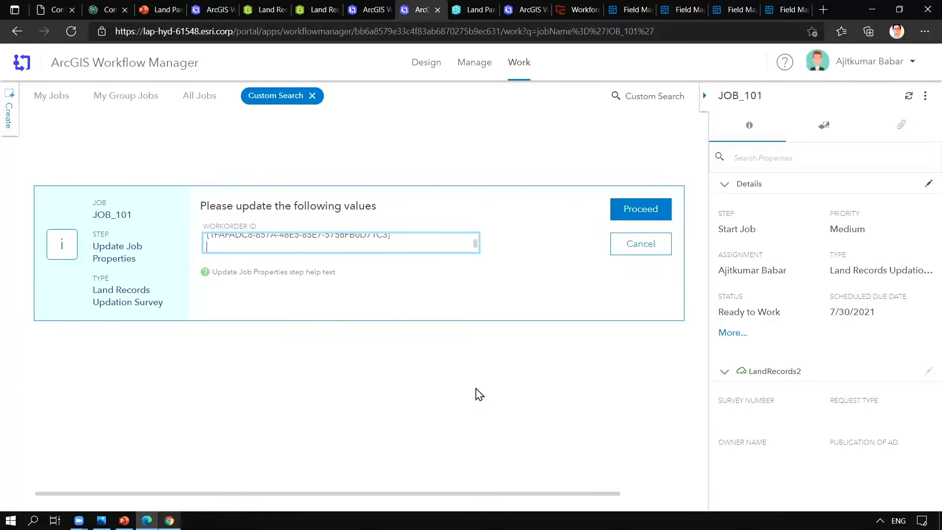
click(640, 243)
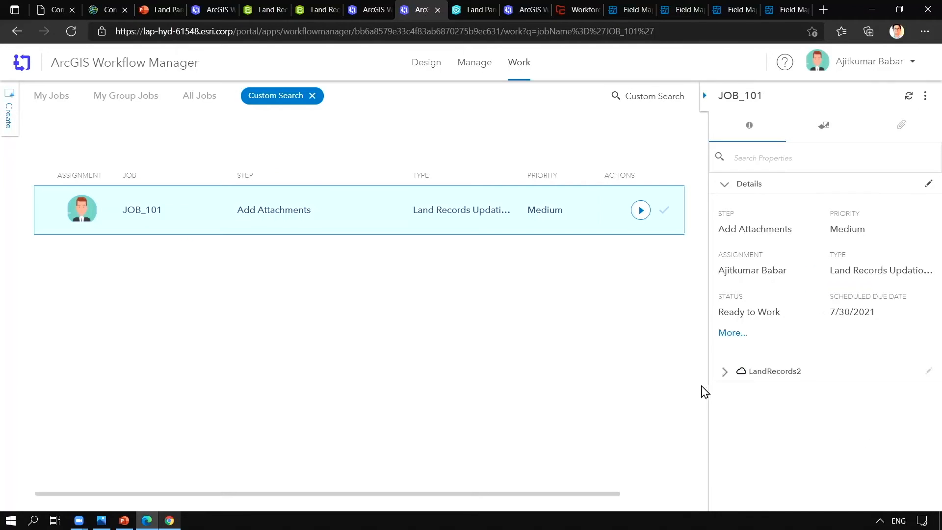
- Begin the Add Attachments step and browse for files to attach to JOB_101
click(724, 371)
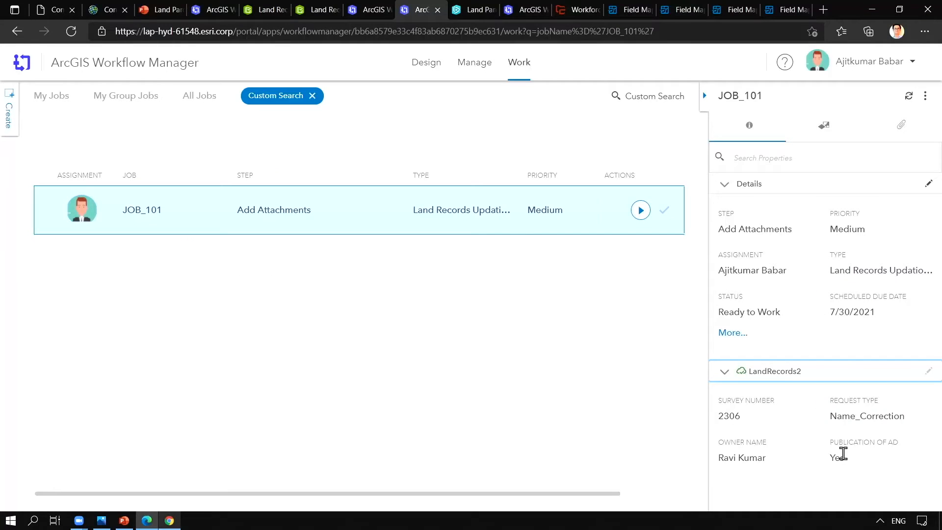
mouse_move(838, 453)
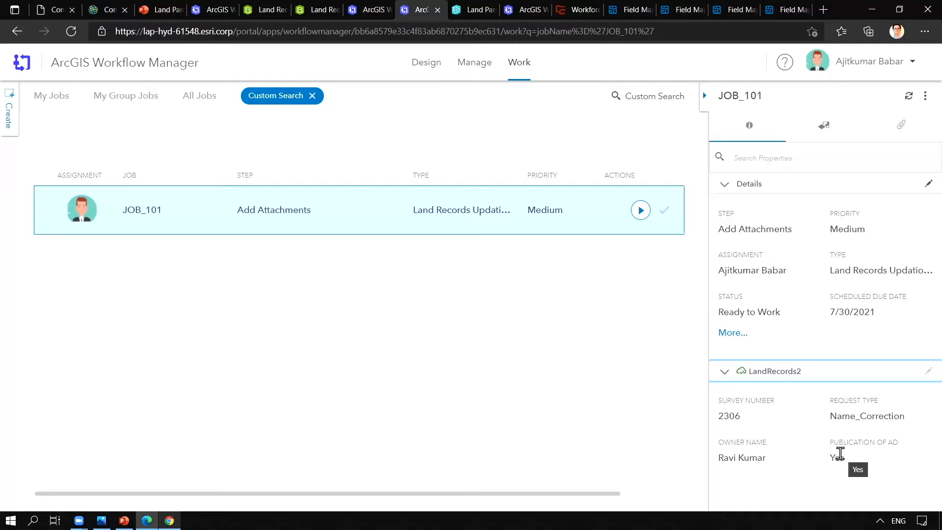
mouse_move(311, 221)
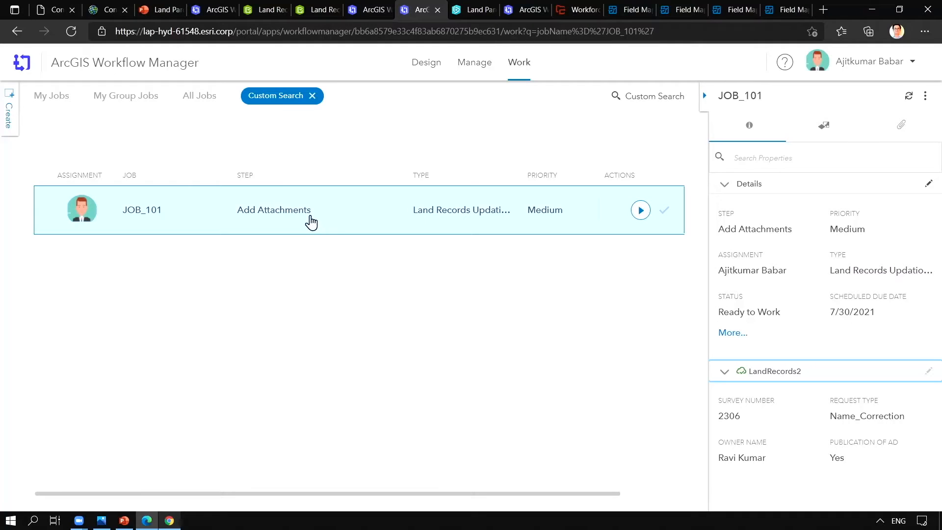
mouse_move(274, 226)
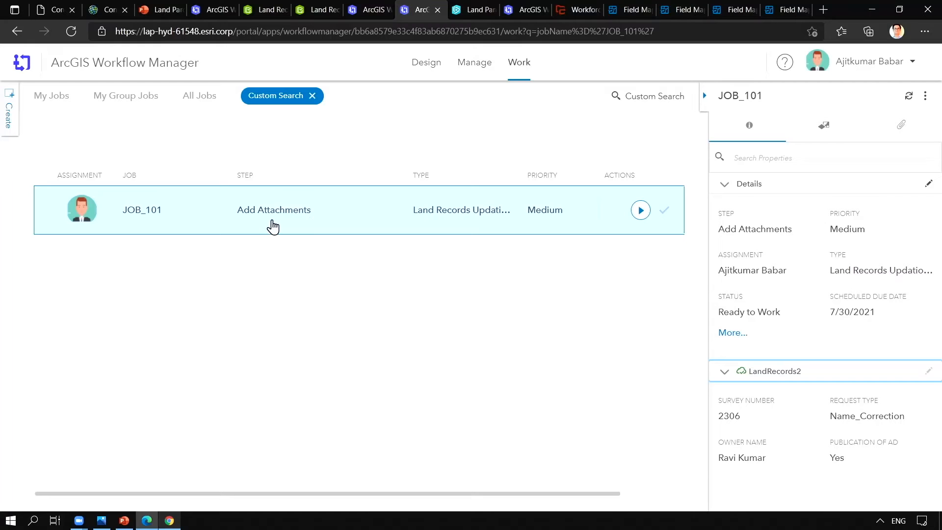
mouse_move(641, 210)
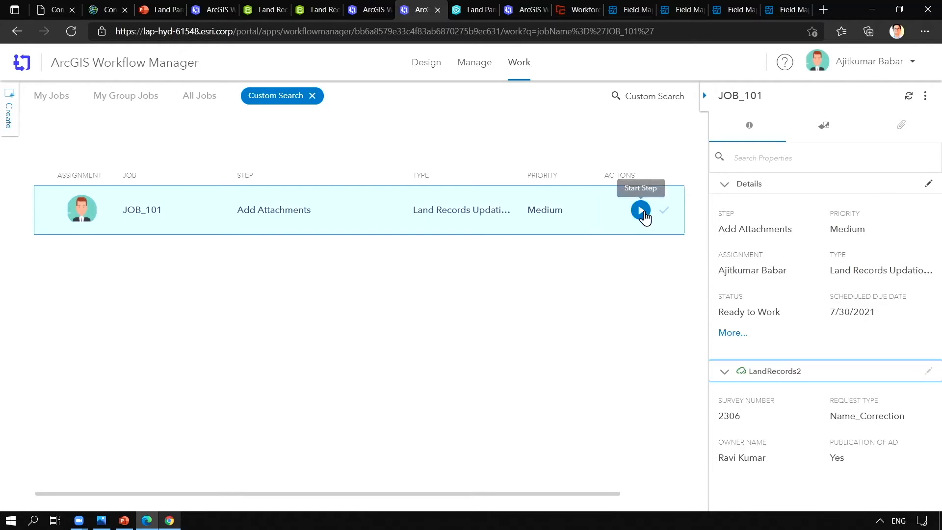
click(640, 210)
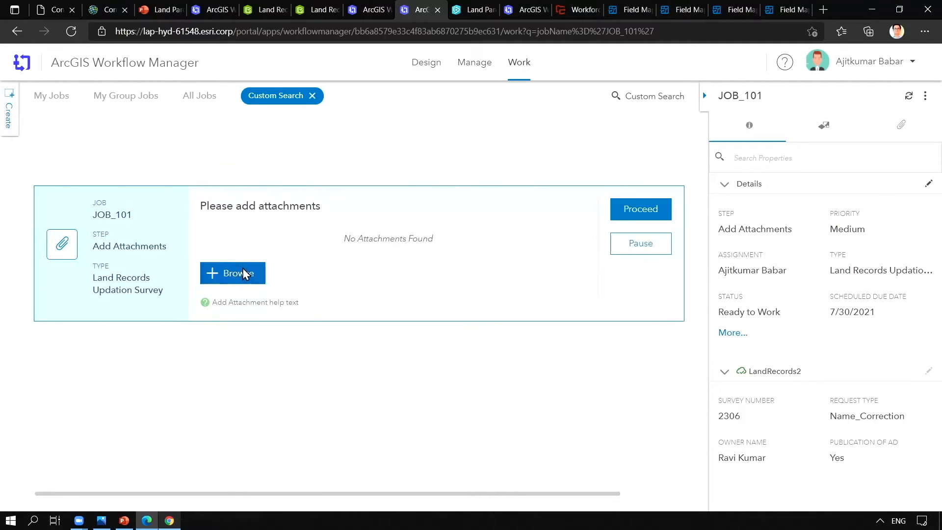
click(232, 273)
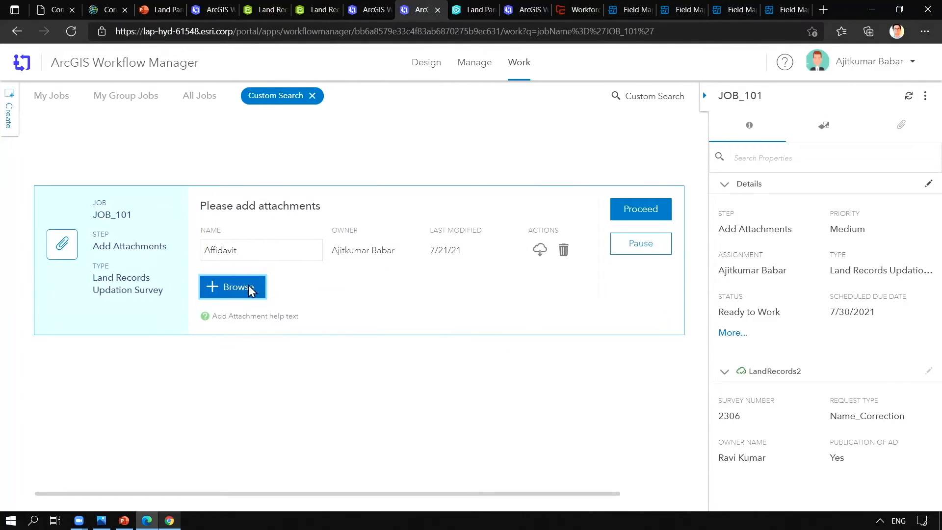
- Attach Rectification deed.jpg and Sale Deed.jpg to the job
click(233, 286)
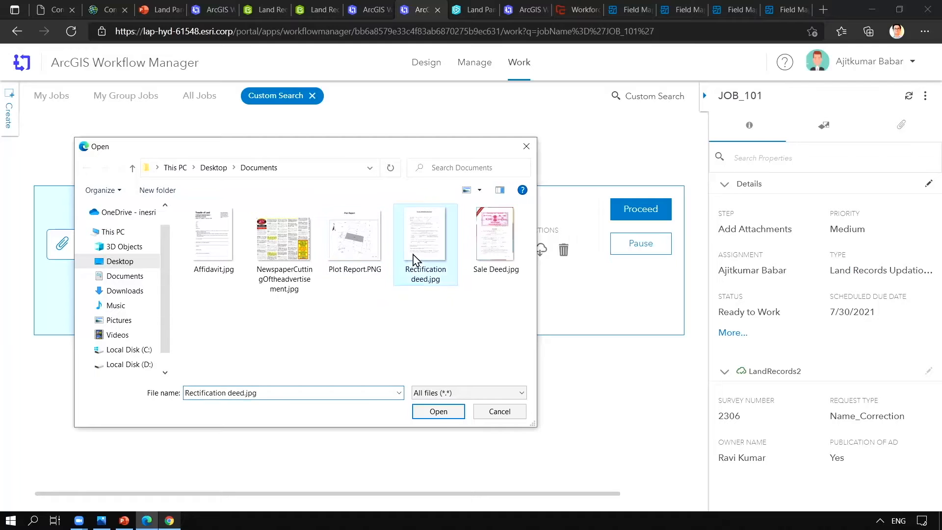
click(438, 411)
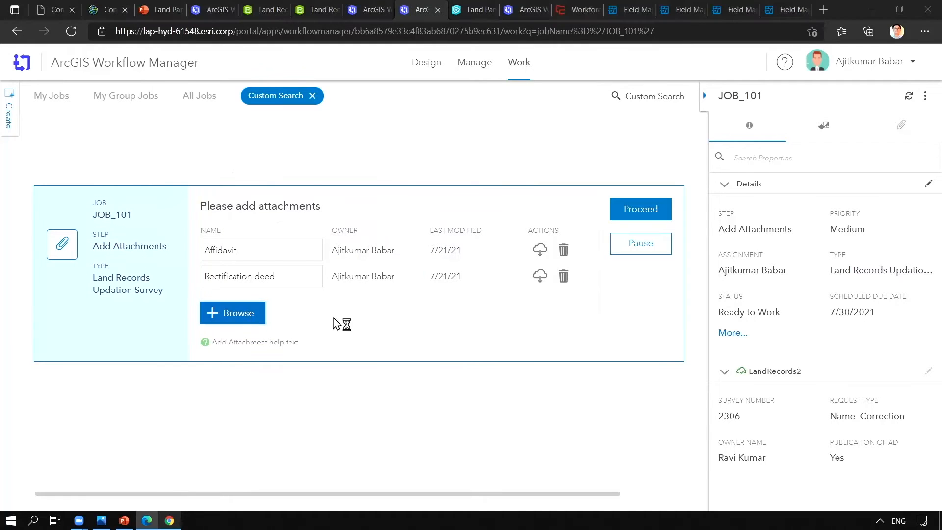
click(233, 312)
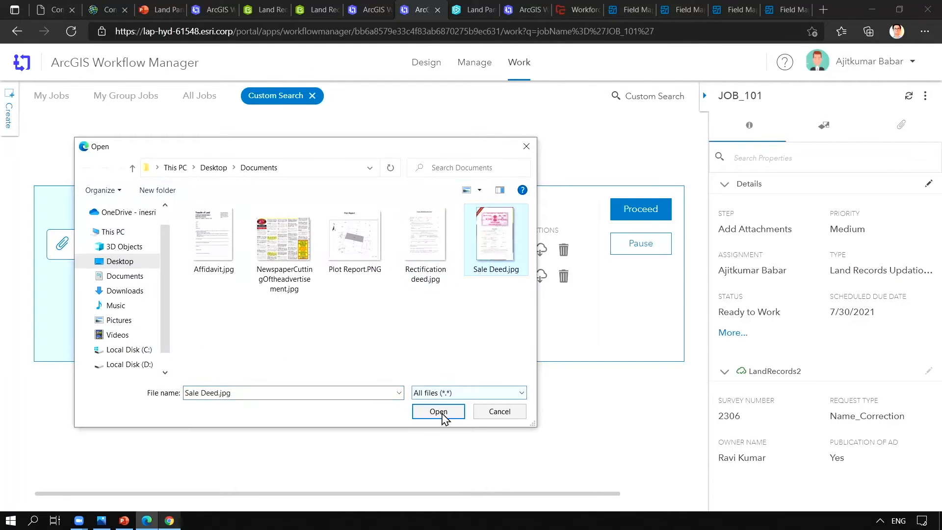
click(438, 411)
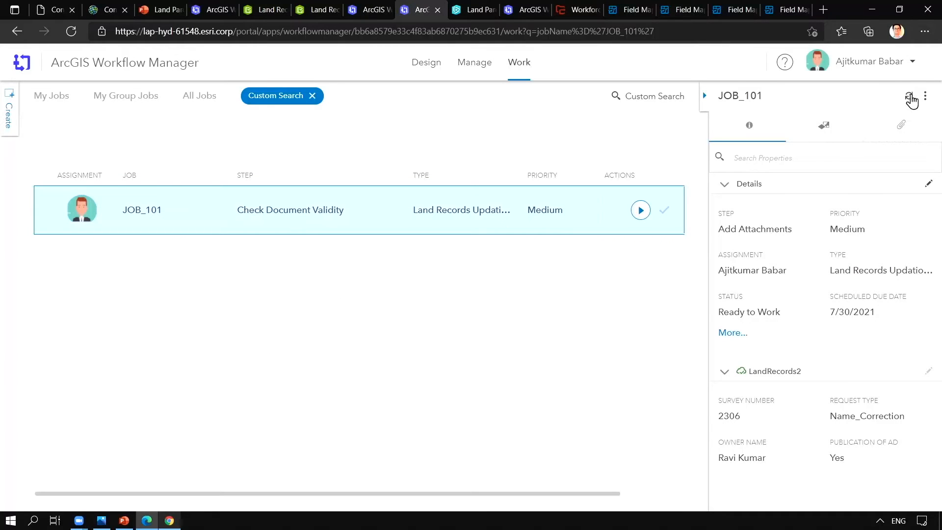
- Review JOB_101's attachments and answer Yes to 'Valid documents submitted?' in Check Document Validity
click(901, 124)
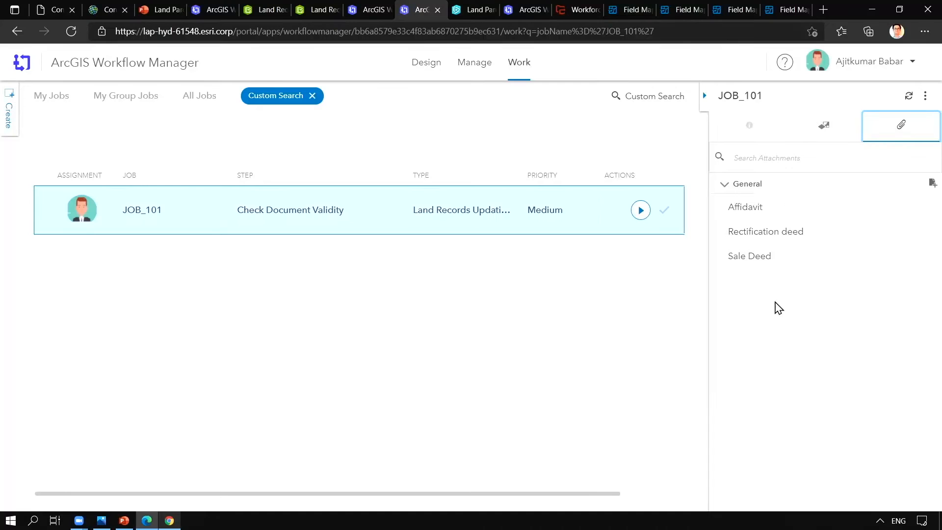
mouse_move(447, 253)
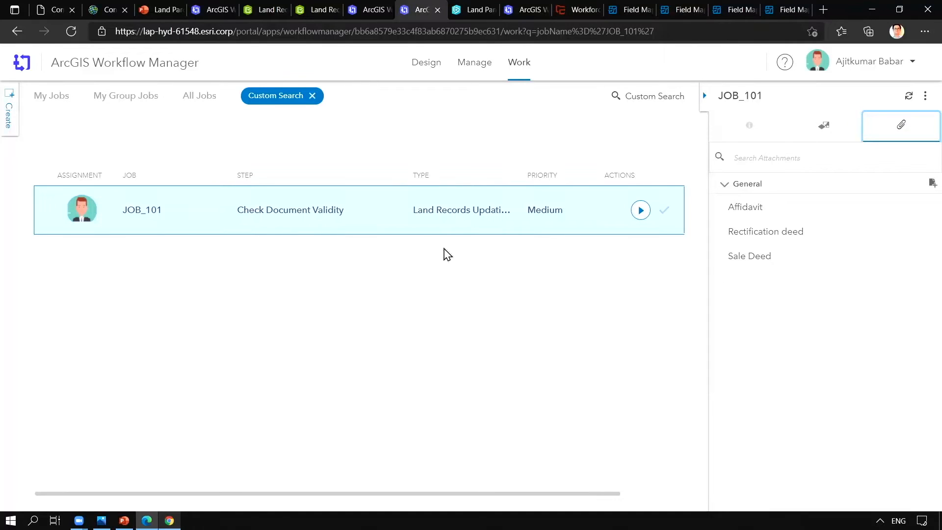
click(640, 211)
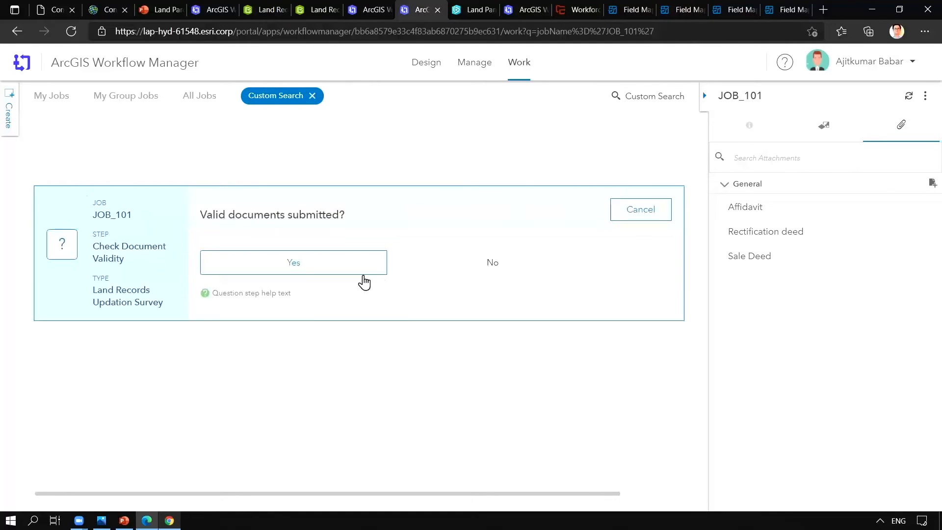
mouse_move(416, 315)
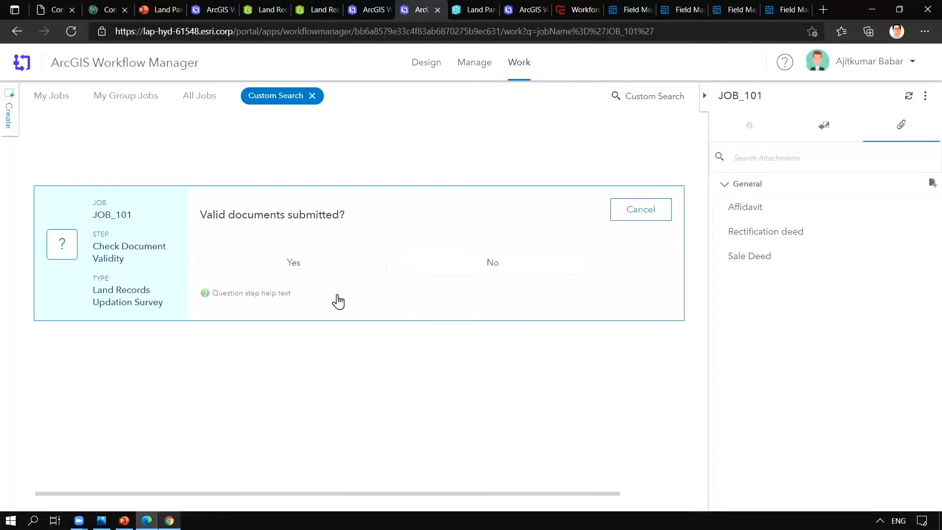
click(293, 262)
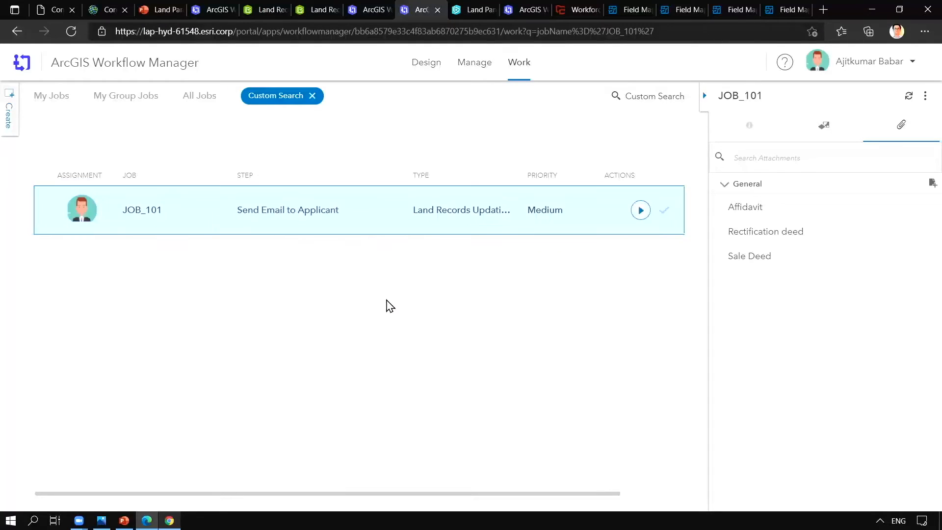
mouse_move(299, 232)
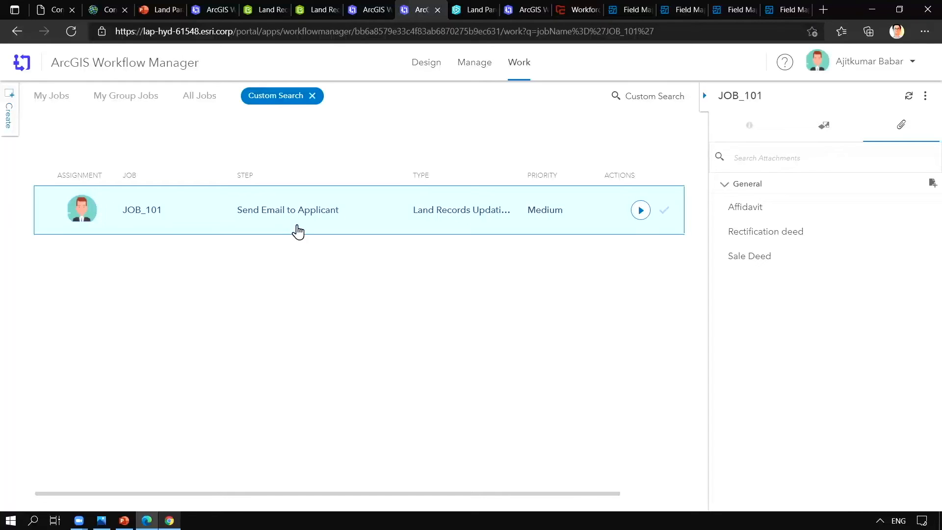
mouse_move(306, 235)
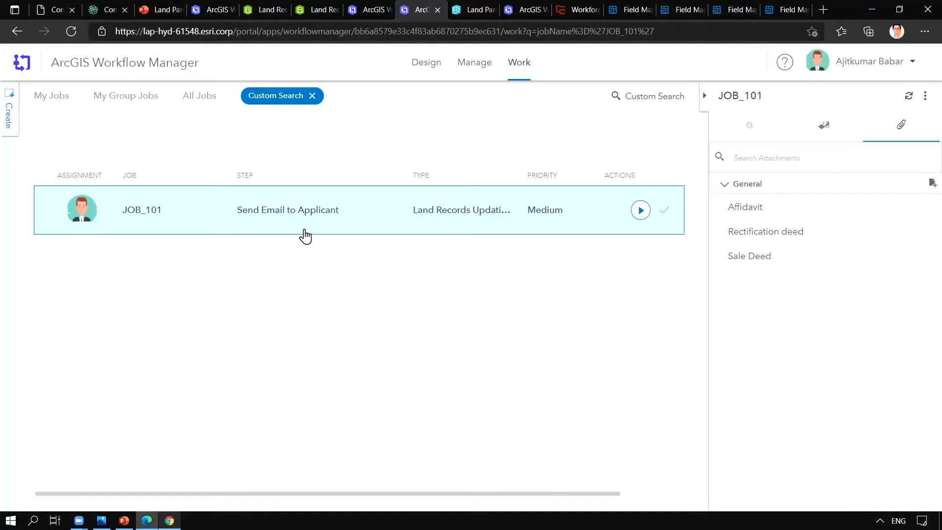
mouse_move(351, 248)
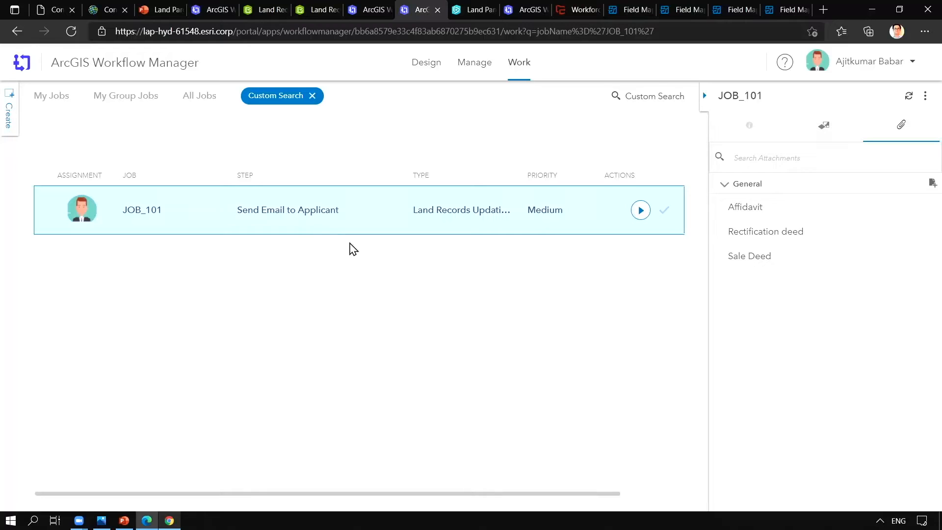
mouse_move(431, 227)
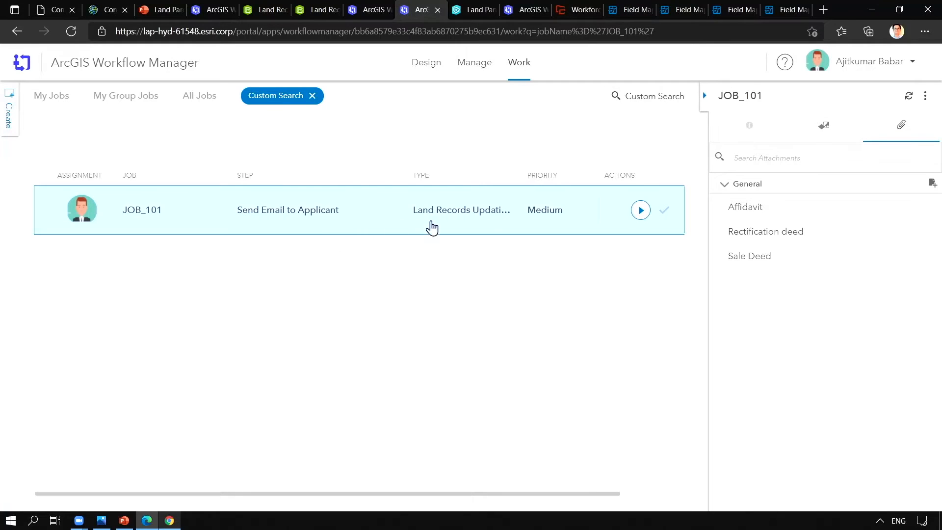
mouse_move(628, 261)
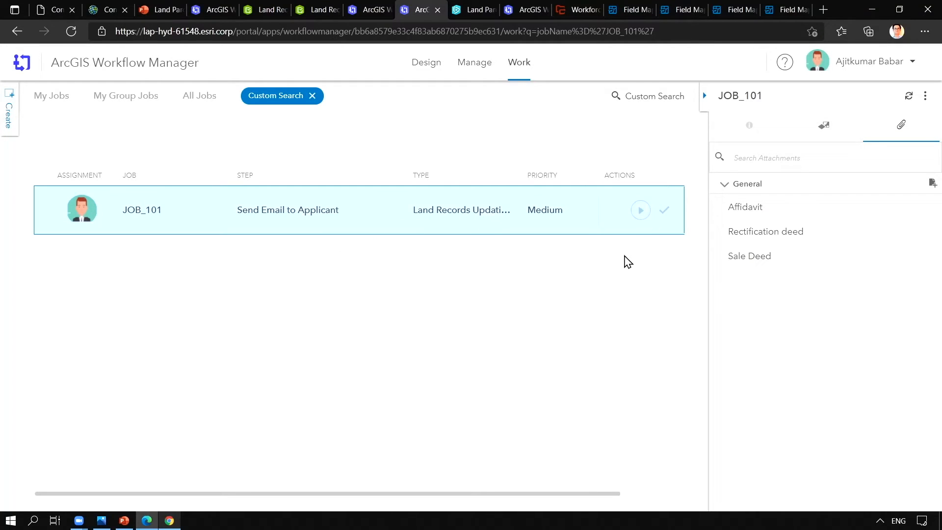
- Run Send Email to Applicant on the JOB_101 tile and show the job's details
click(640, 210)
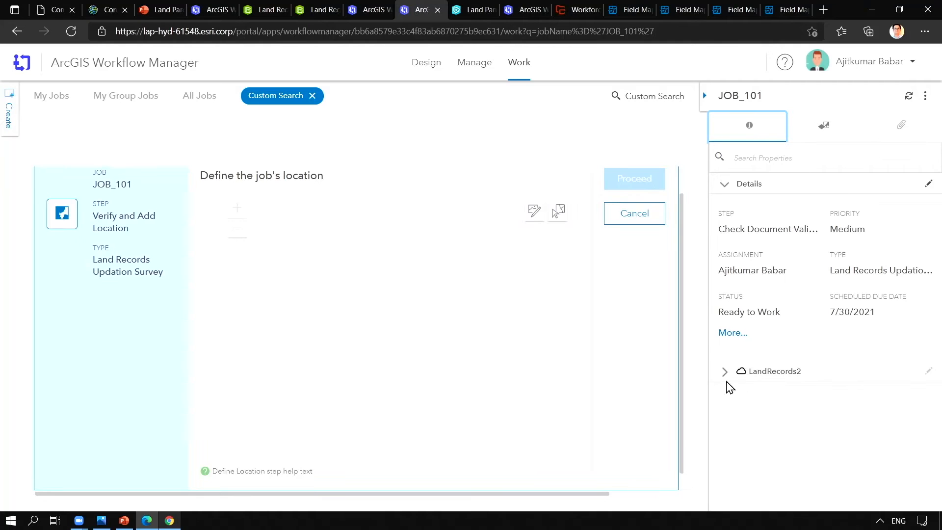
- Select parcel 2306 on the map as JOB_101's location and proceed
click(725, 371)
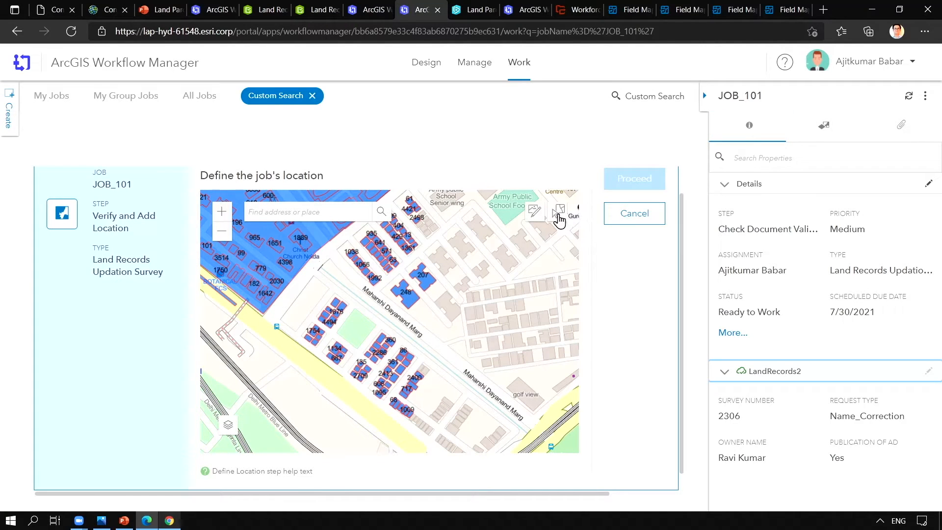
click(558, 211)
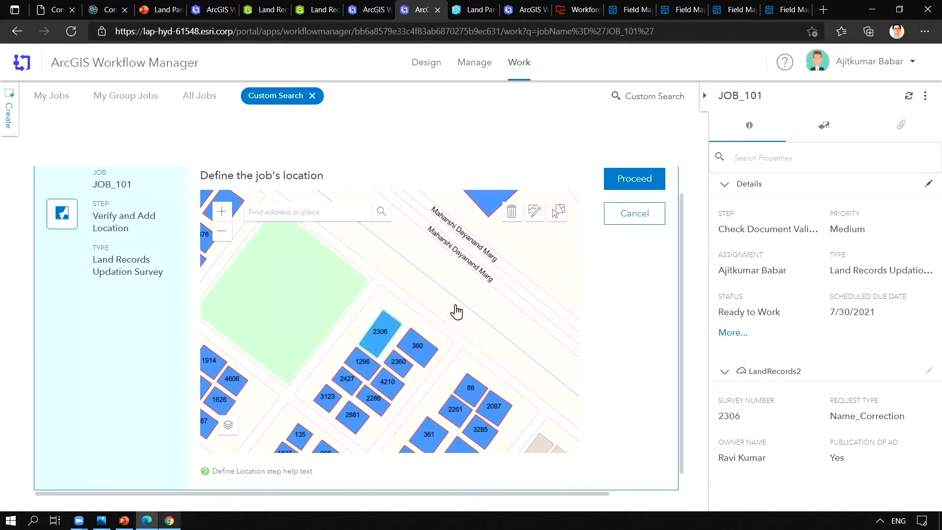
click(633, 213)
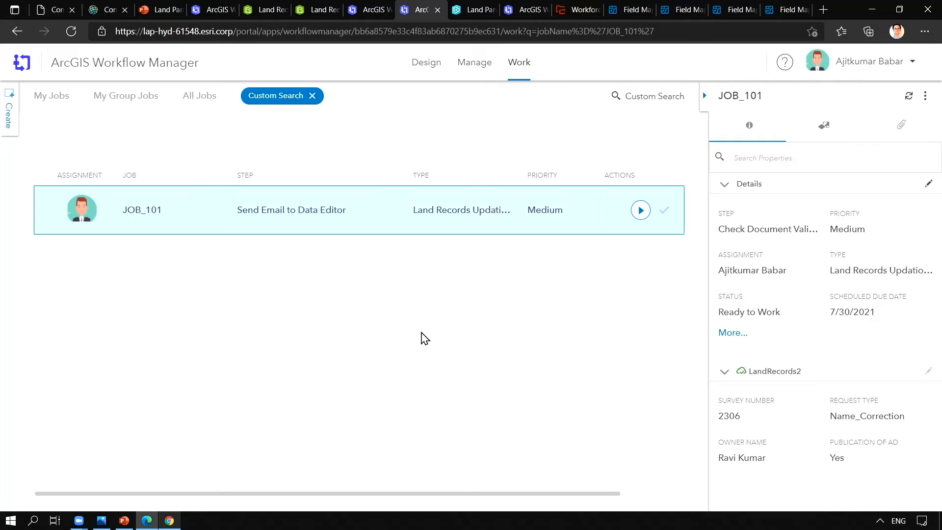
mouse_move(619, 205)
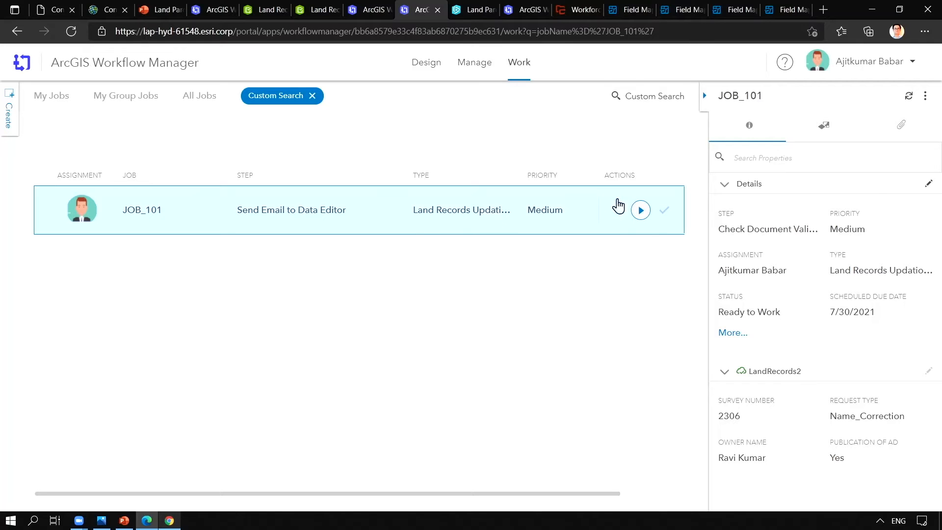
- Run Send Email to Data Editor and return to JOB_101 at the Data Edit step
click(640, 210)
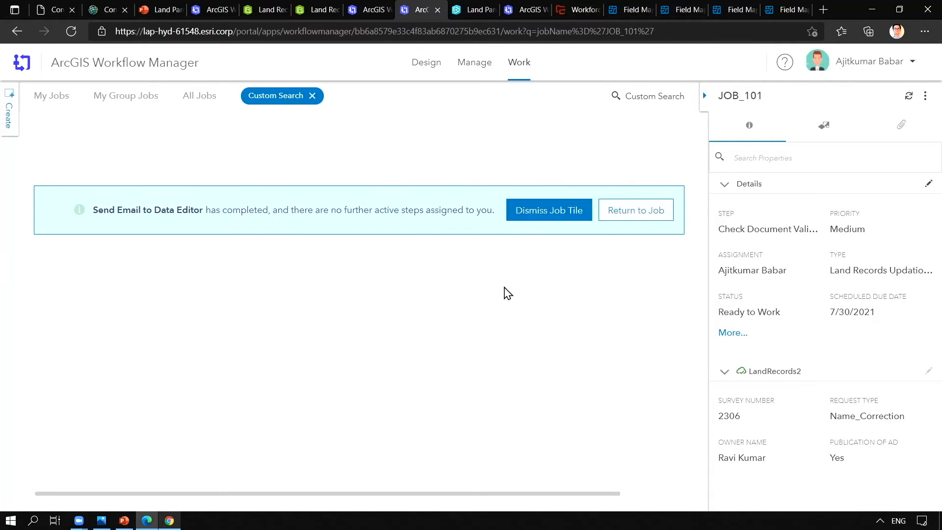
mouse_move(553, 241)
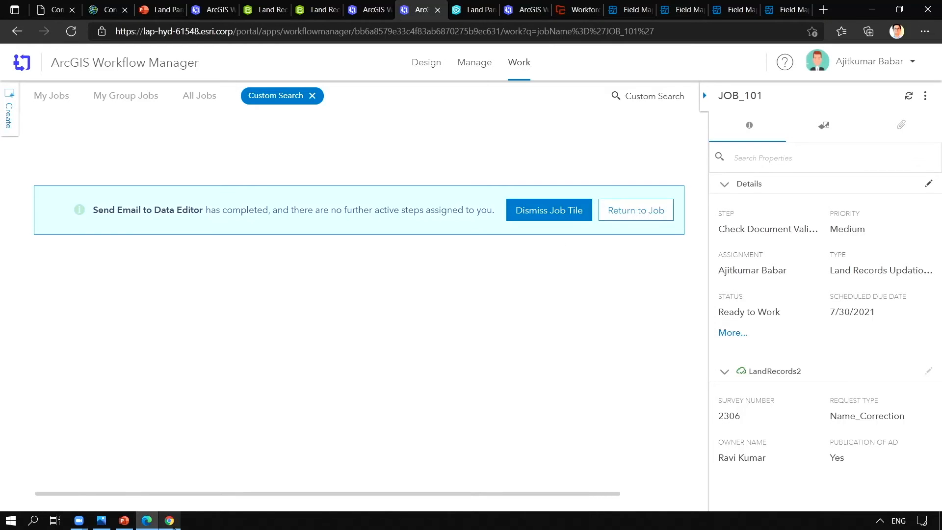
click(547, 210)
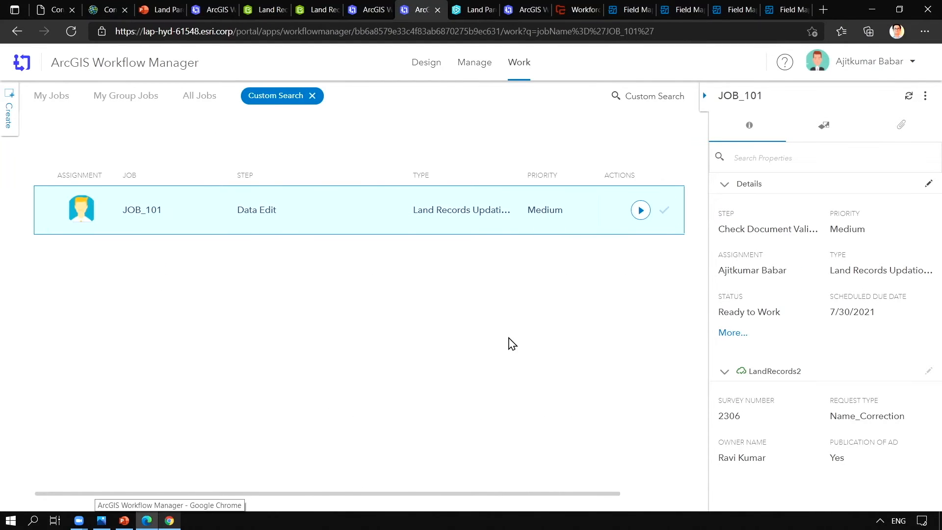
mouse_move(612, 213)
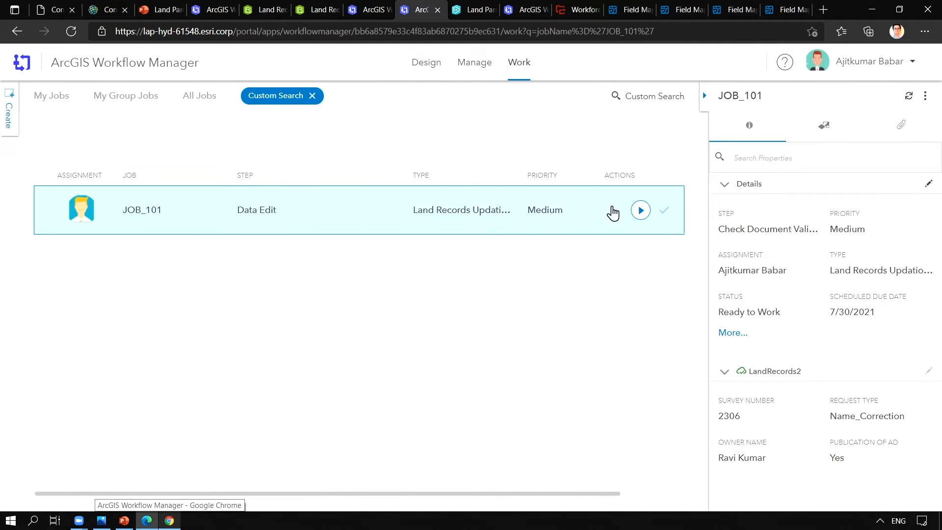
mouse_move(451, 361)
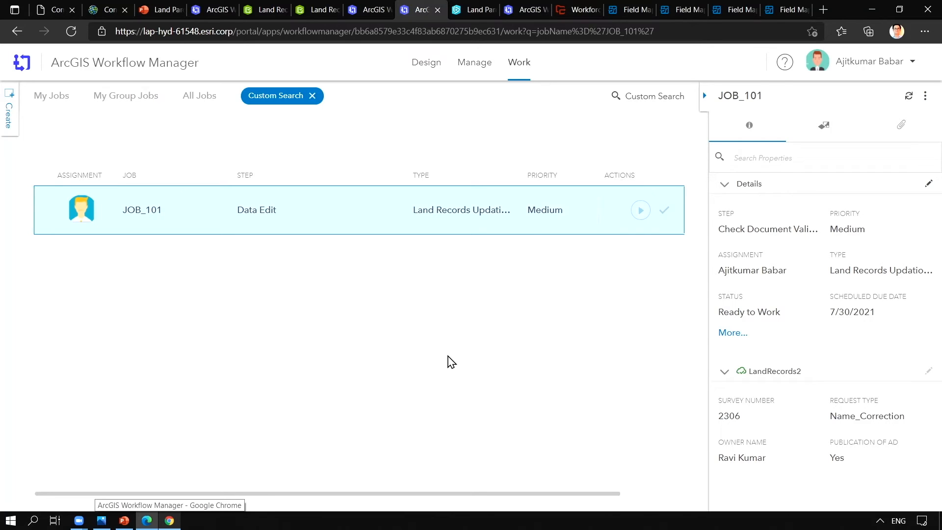
click(640, 210)
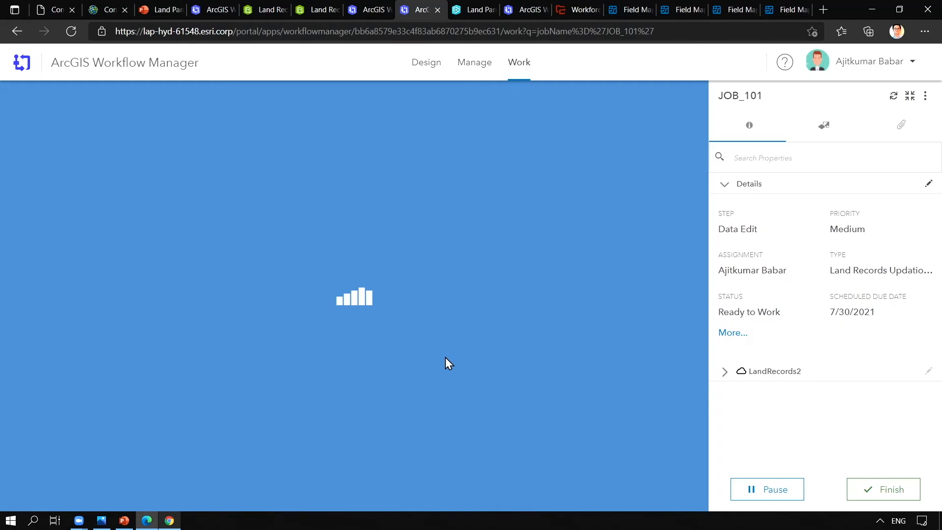
click(725, 371)
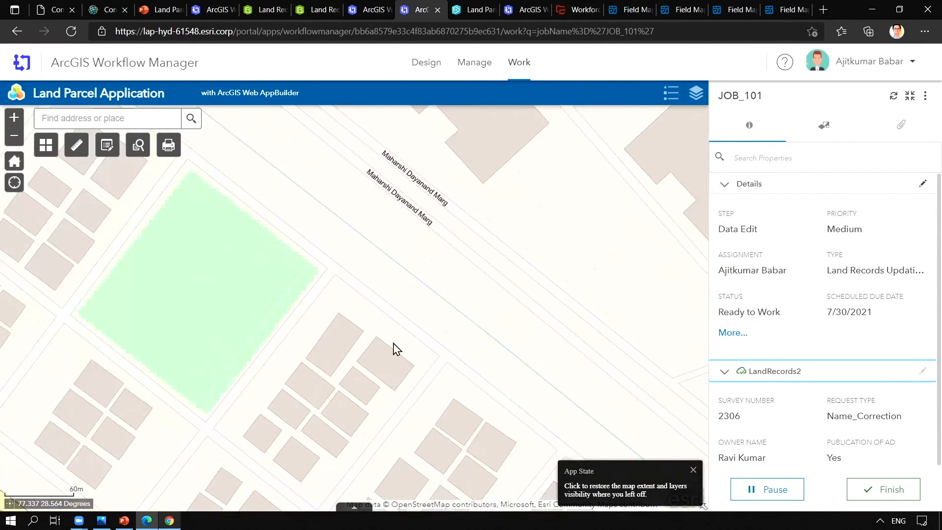
click(138, 146)
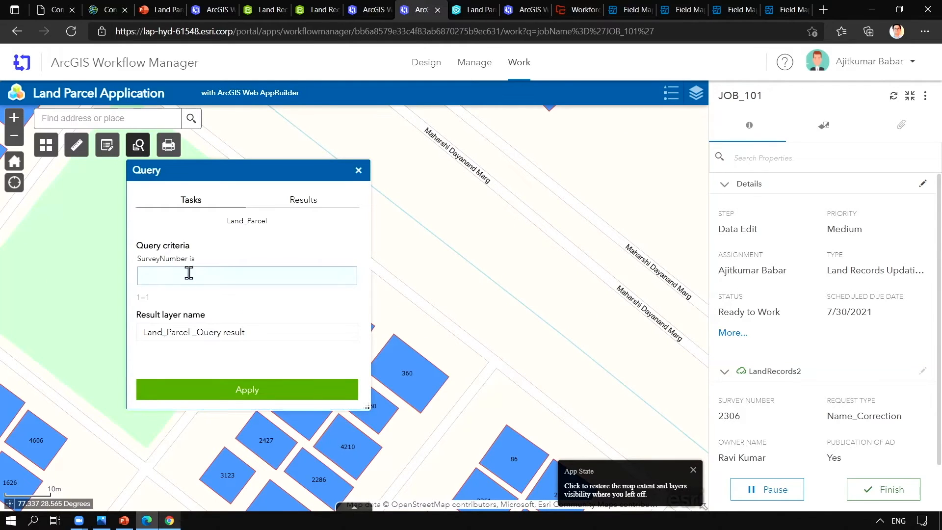
text(2)
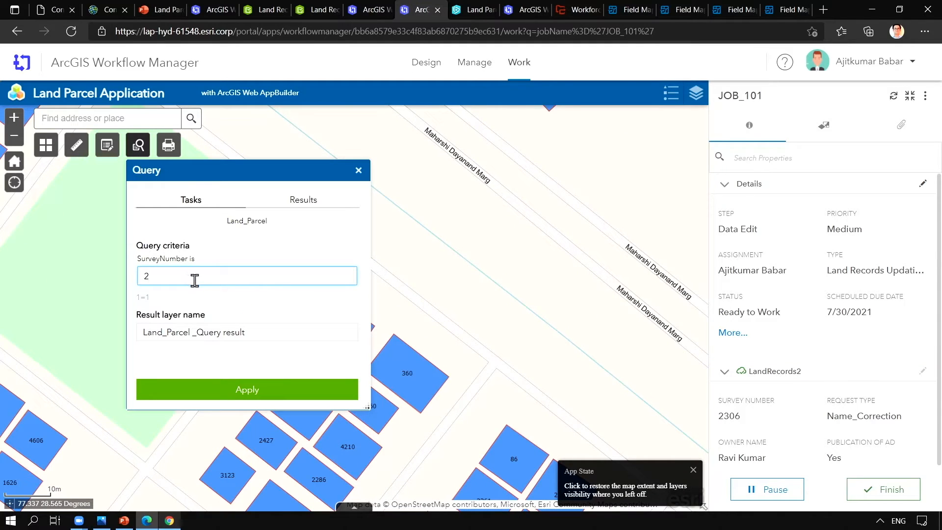
text(2306)
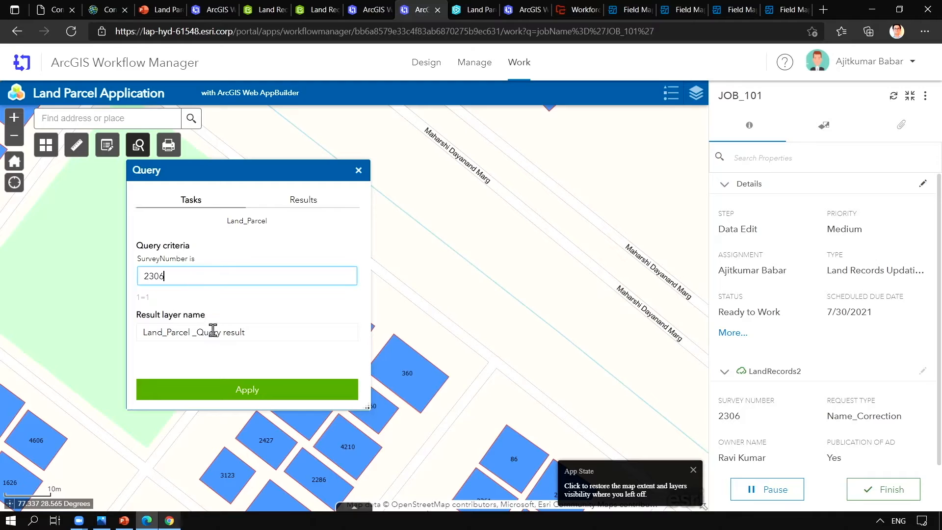
click(246, 390)
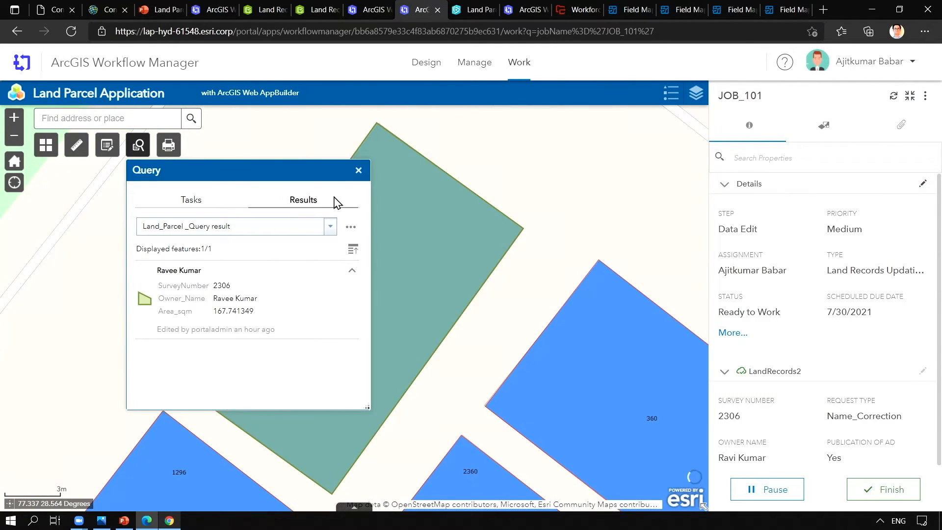
click(107, 144)
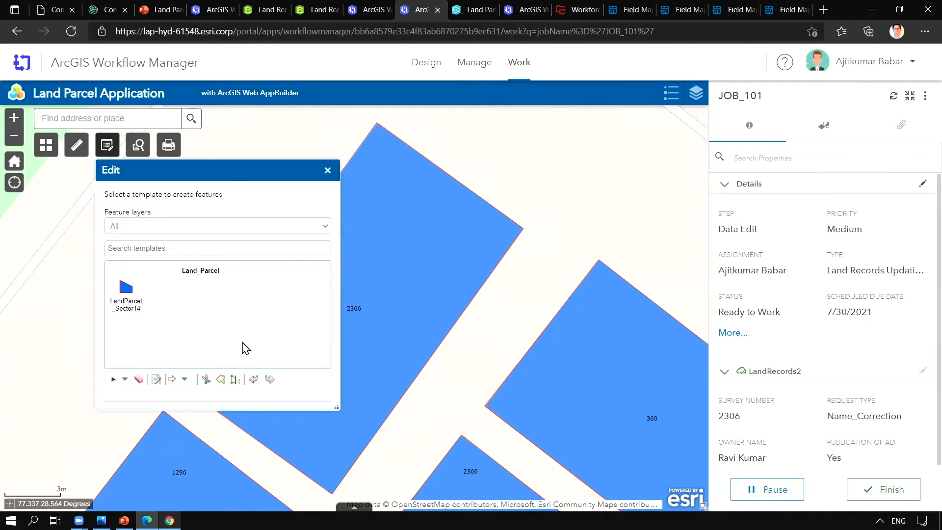
mouse_move(252, 353)
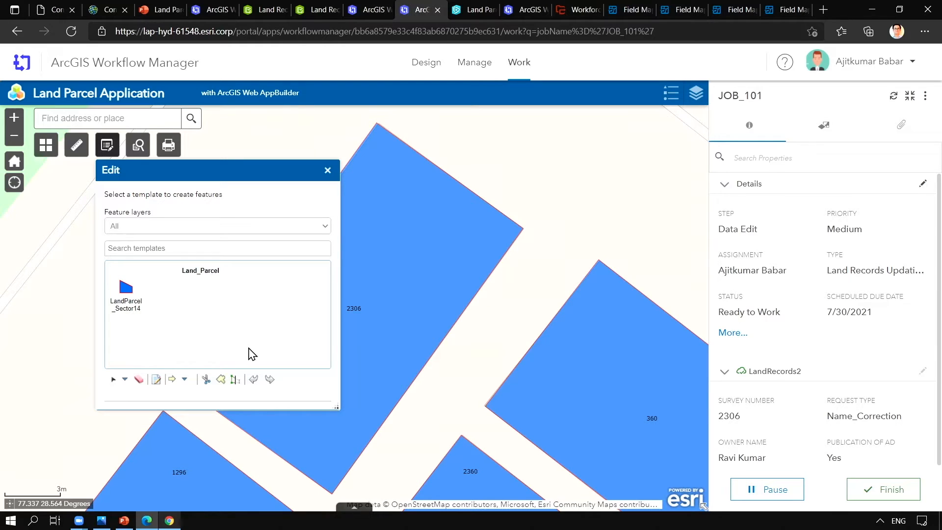
mouse_move(441, 243)
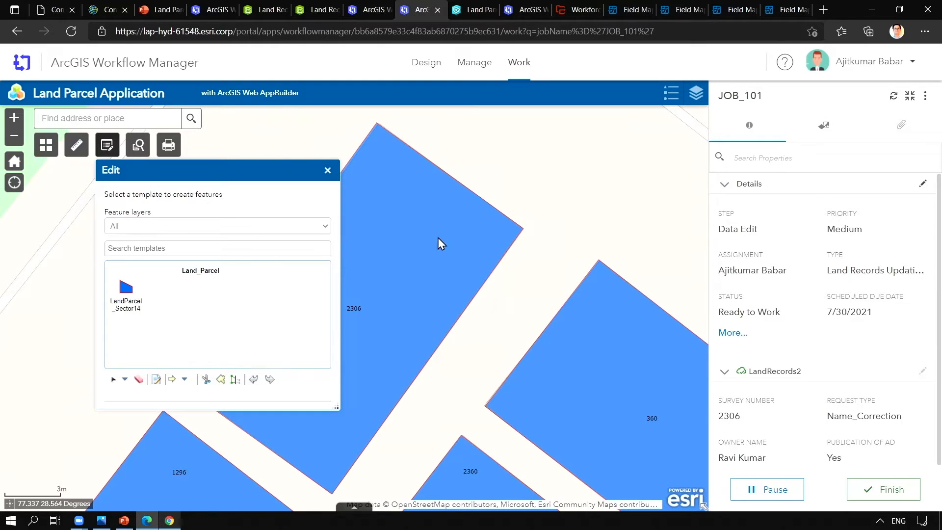
click(442, 243)
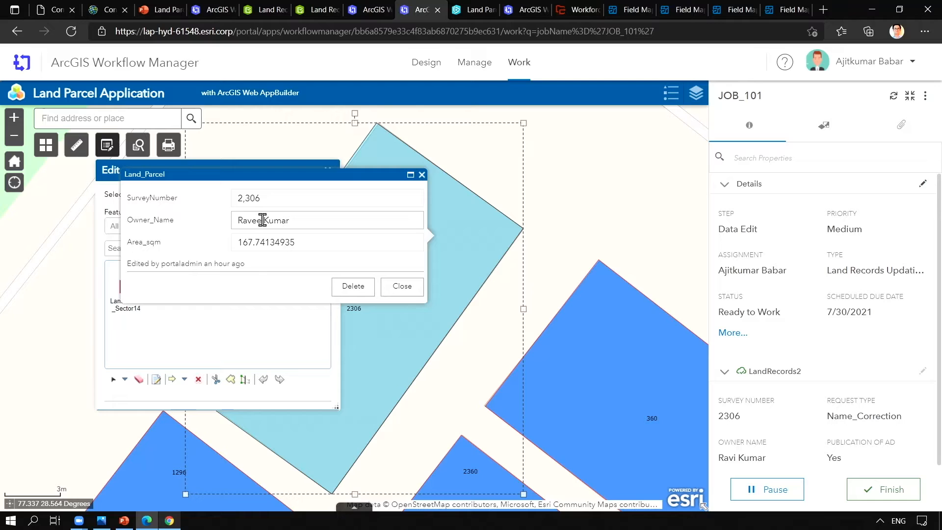
double_click(250, 220)
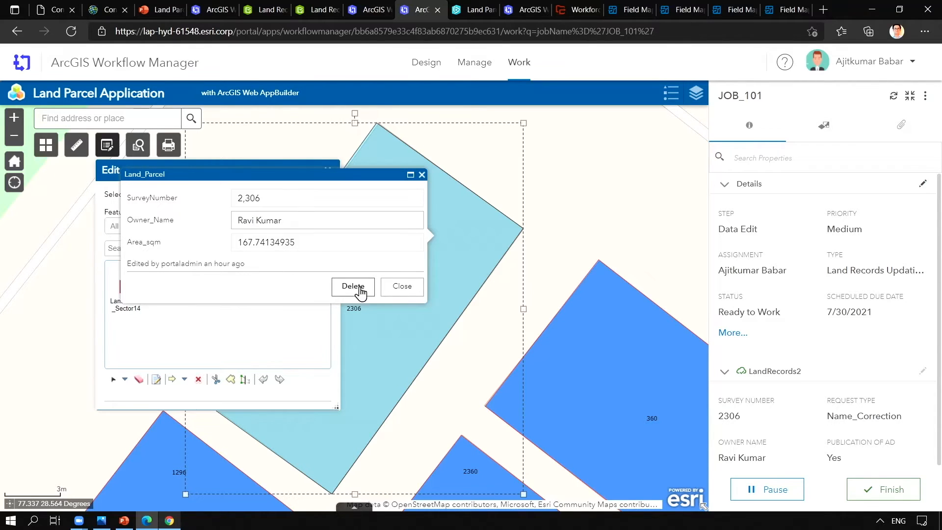
click(401, 286)
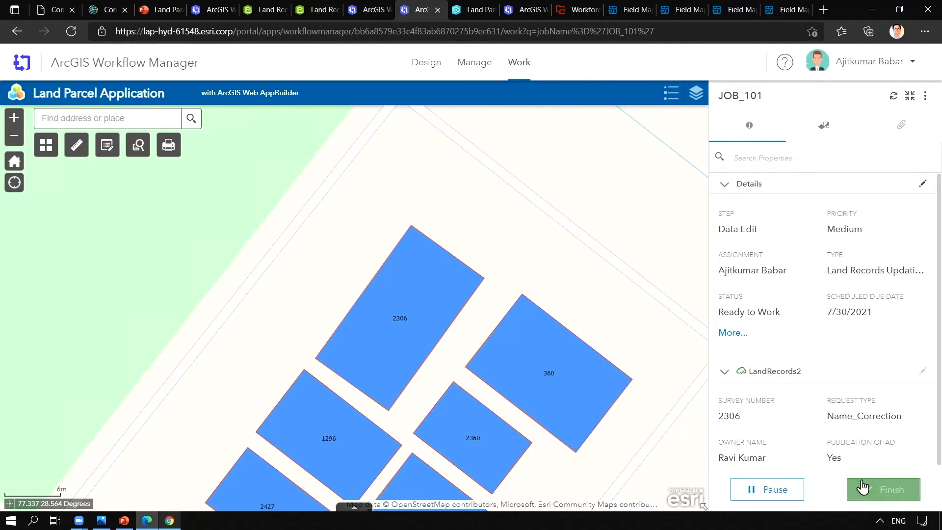
click(882, 489)
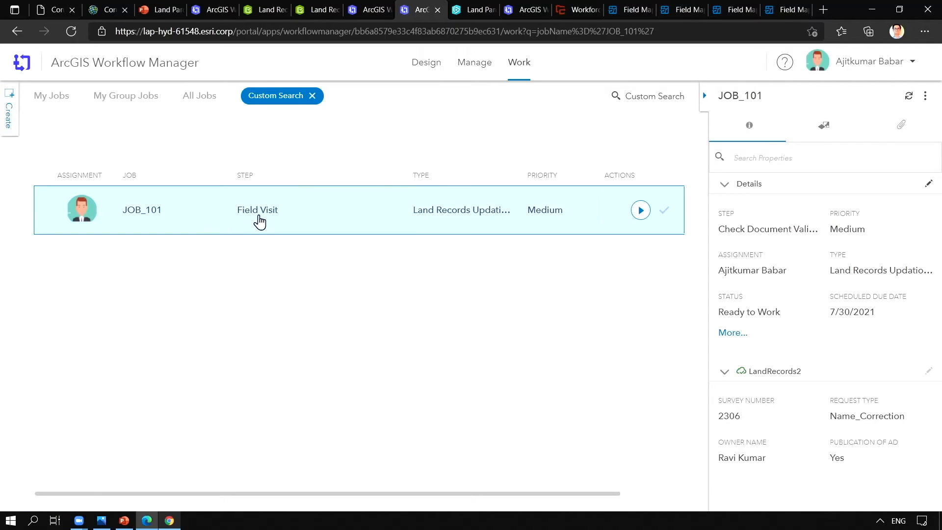
mouse_move(536, 220)
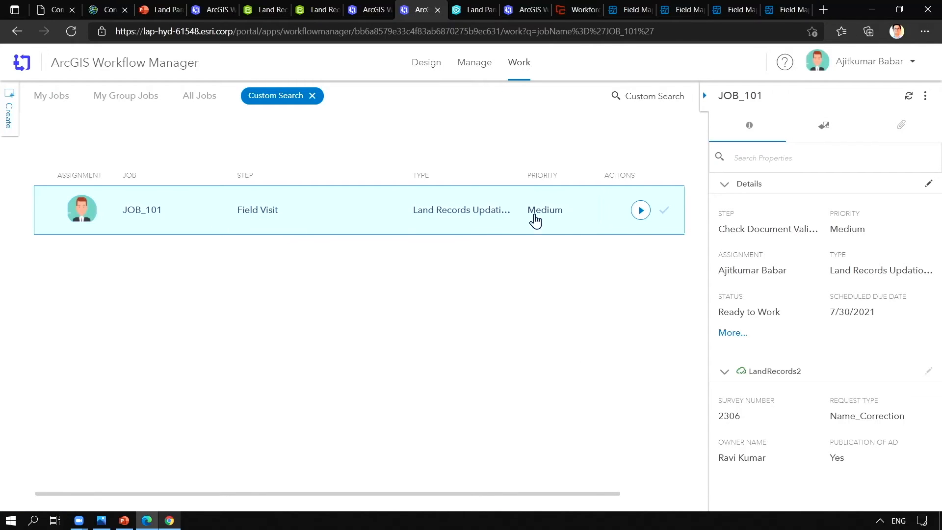
- Answer Yes to 'Field visit required?' for JOB_101 and start the Field verification step
click(640, 210)
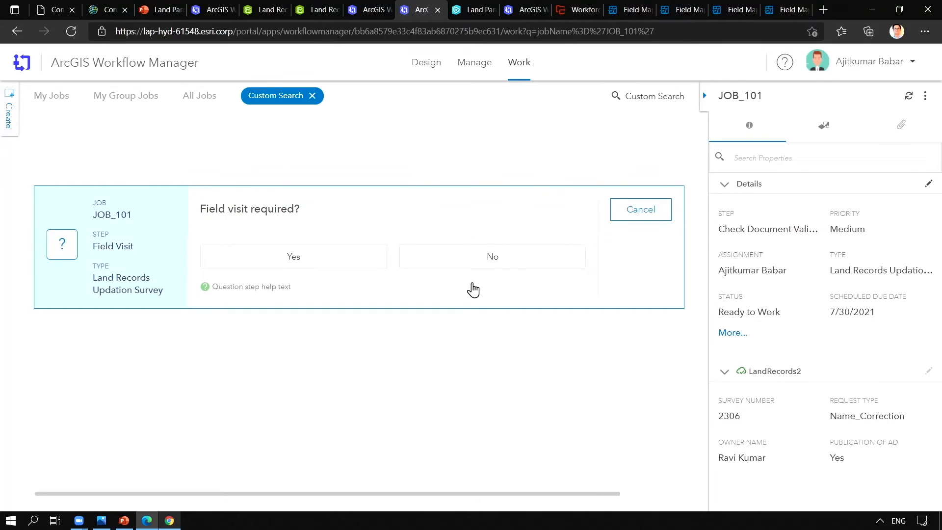
mouse_move(295, 326)
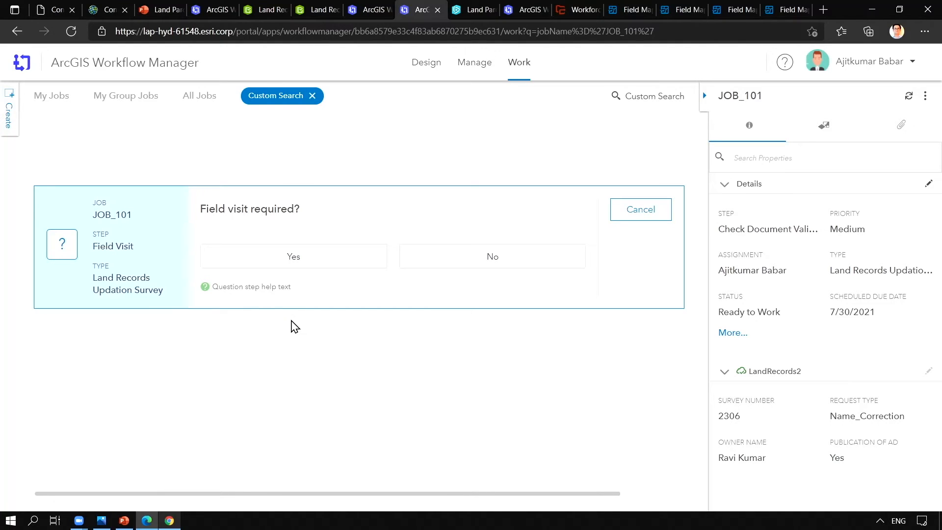
mouse_move(291, 328)
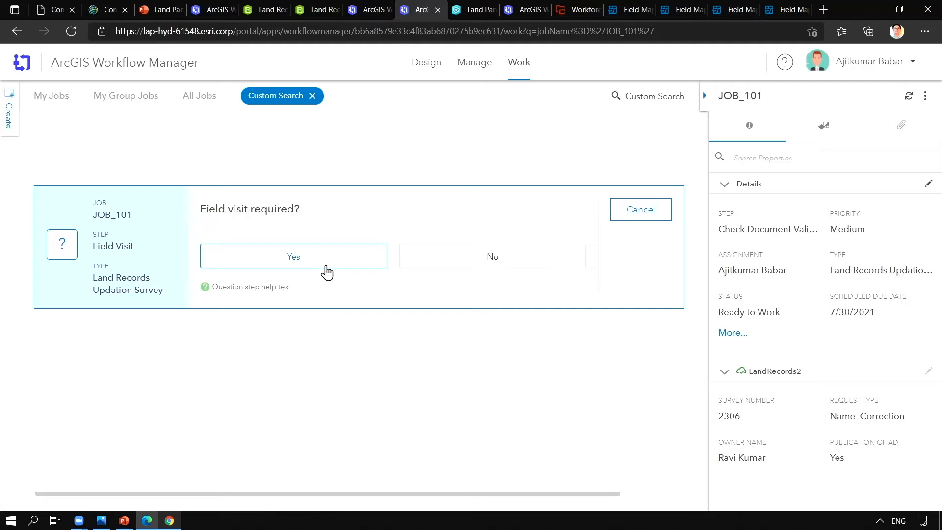
click(294, 256)
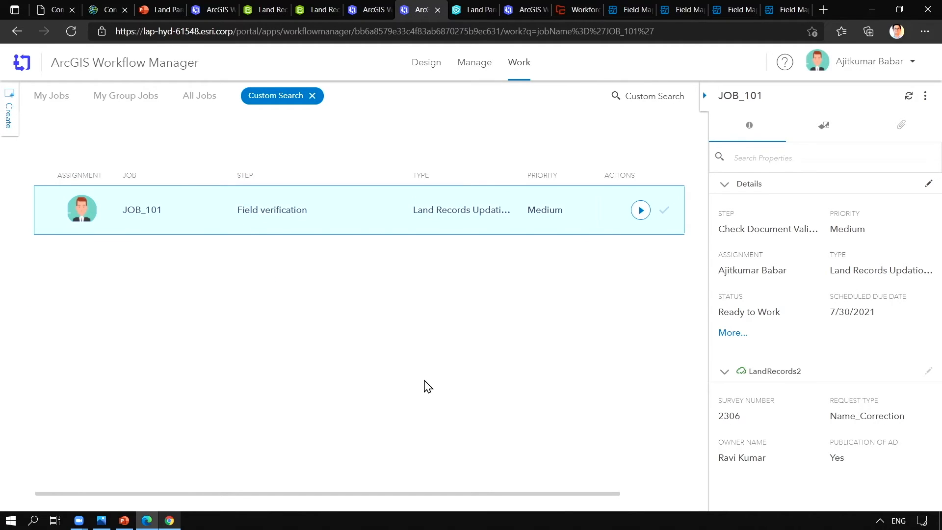
mouse_move(478, 347)
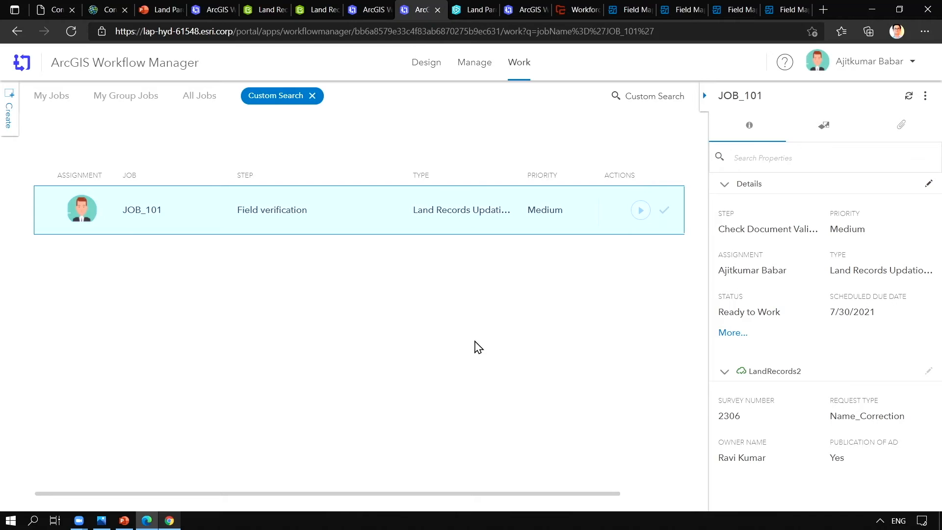
click(640, 210)
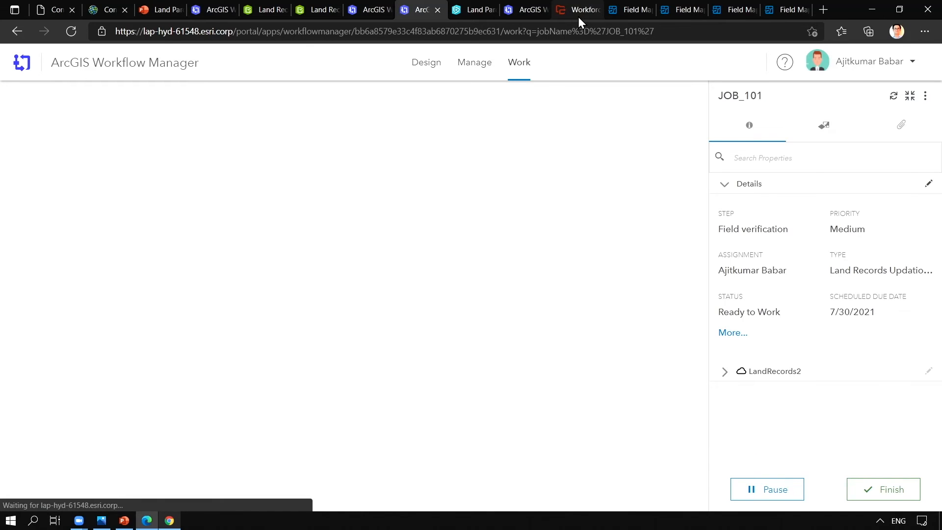
- Place the Workforce assignment on parcel 2306 and assign it to the available field worker
click(575, 10)
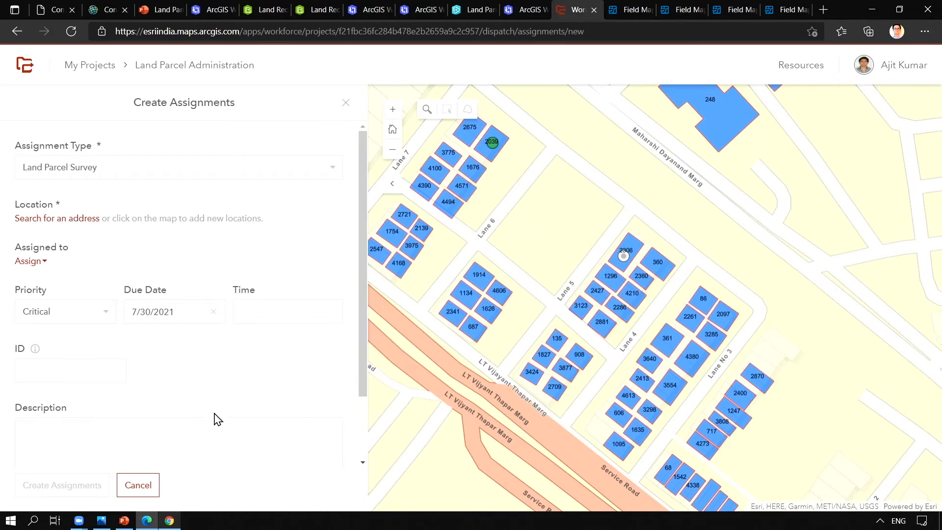
mouse_move(57, 165)
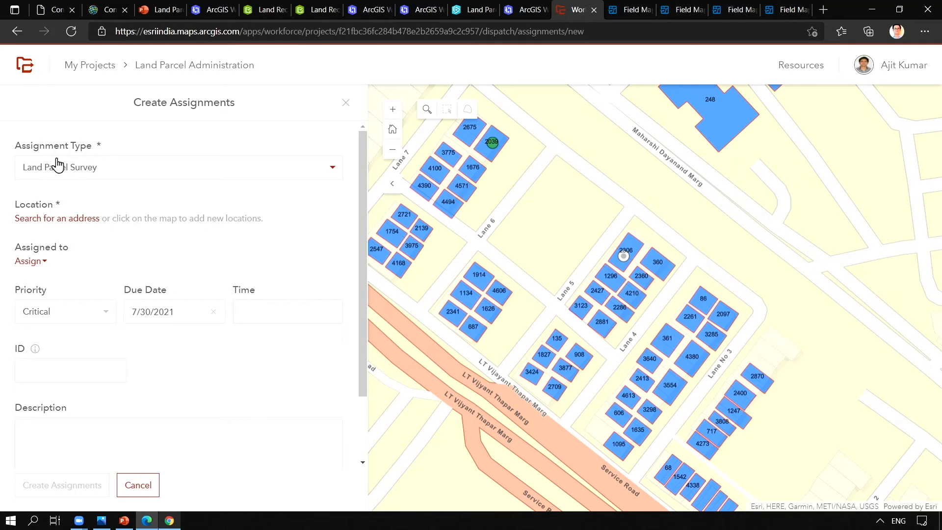
mouse_move(653, 311)
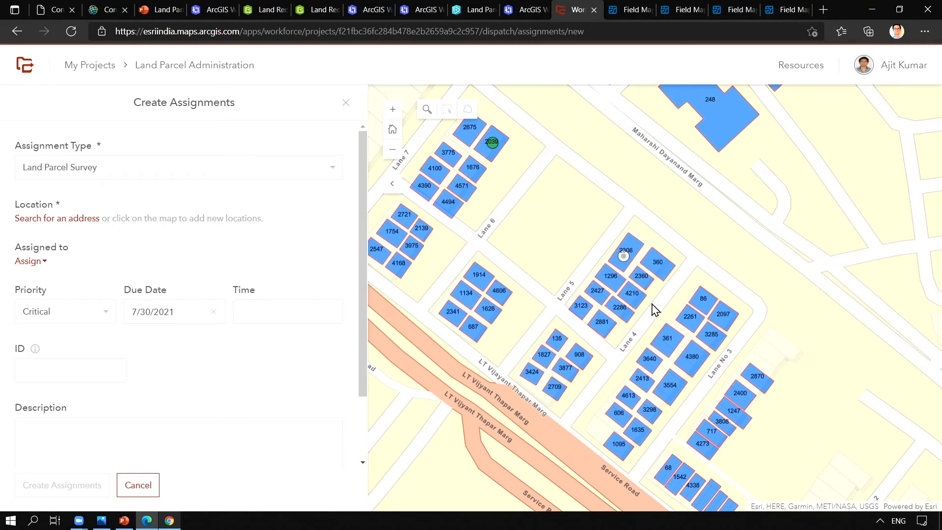
click(624, 256)
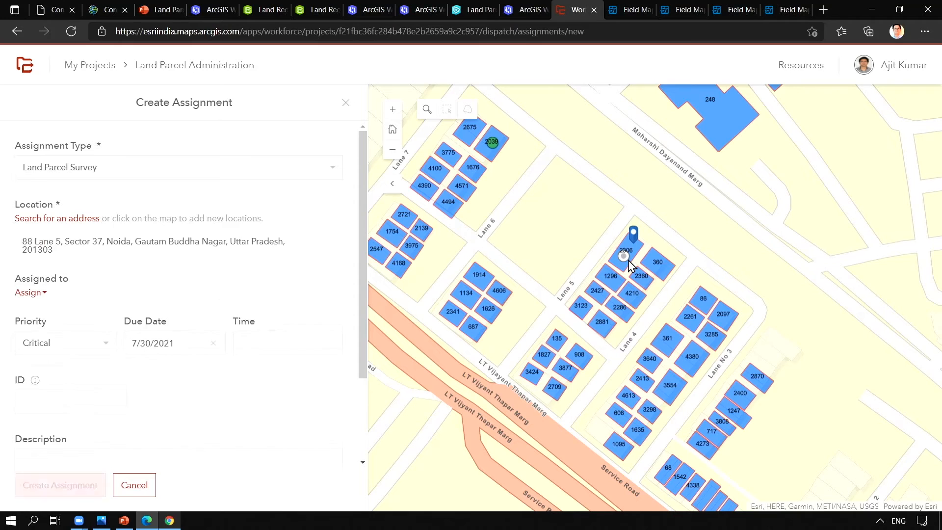
click(28, 293)
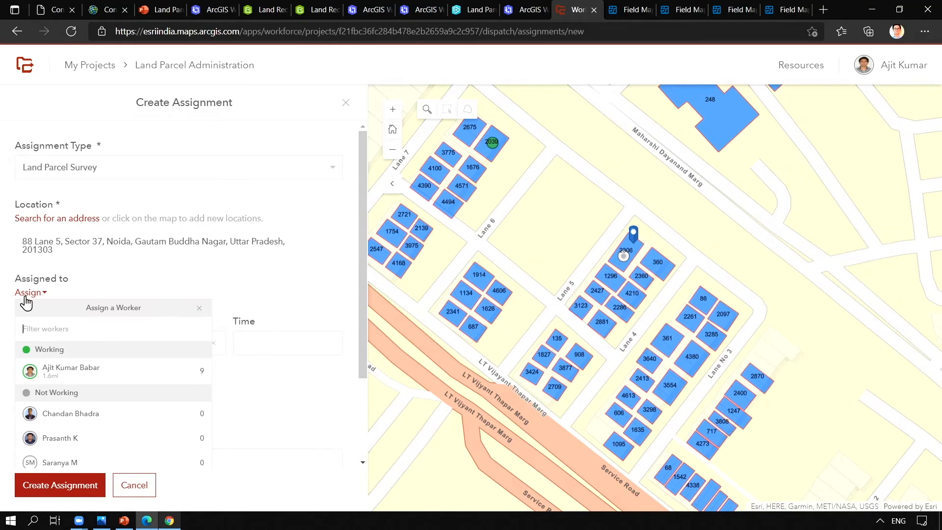
click(70, 371)
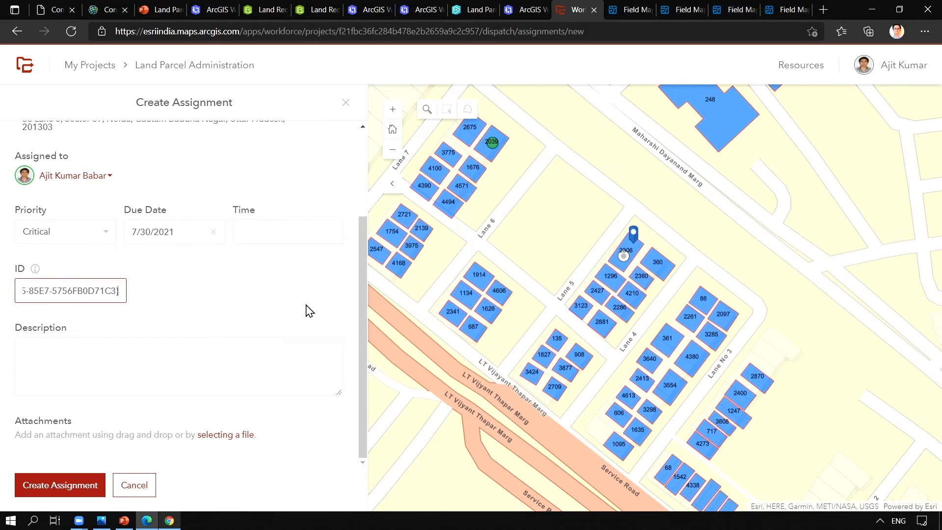
mouse_move(310, 355)
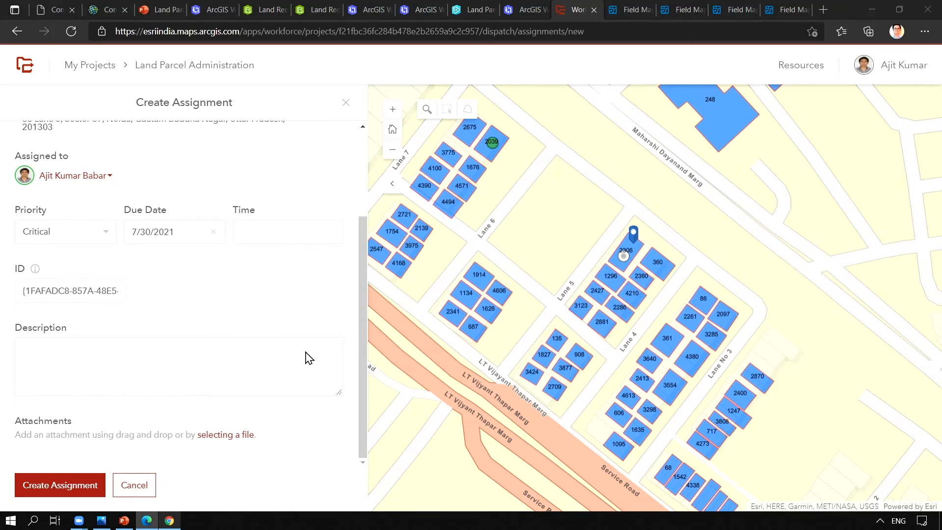
- Attach Plot Report.PNG and create the Land Parcel Survey assignment
click(225, 435)
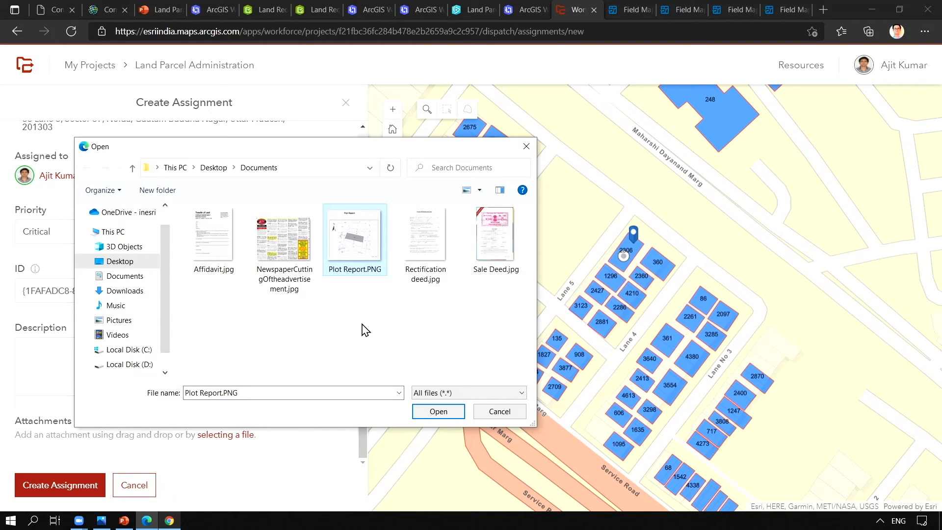
click(438, 411)
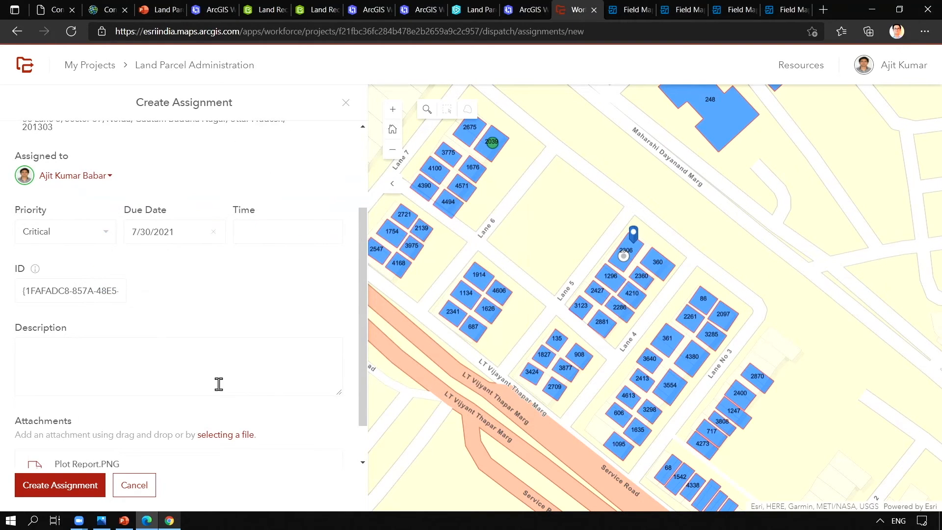
scroll(down, 3)
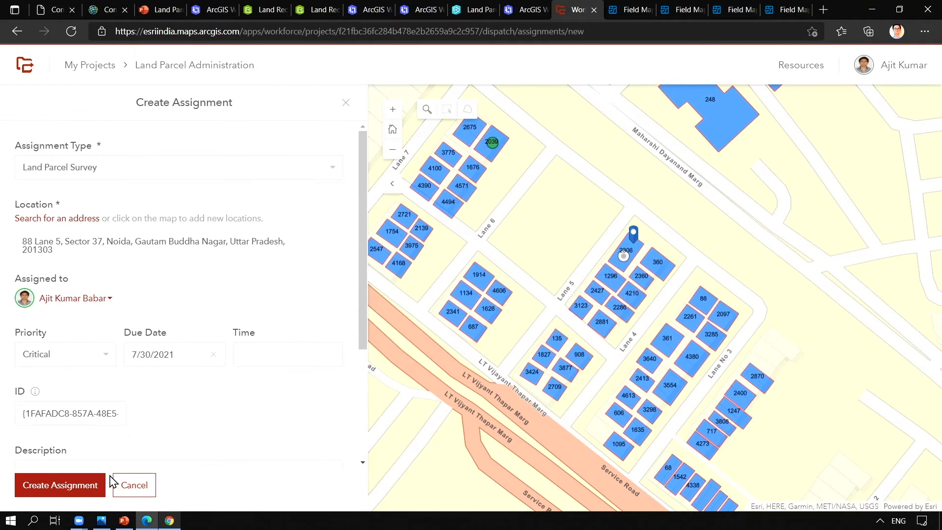
click(60, 485)
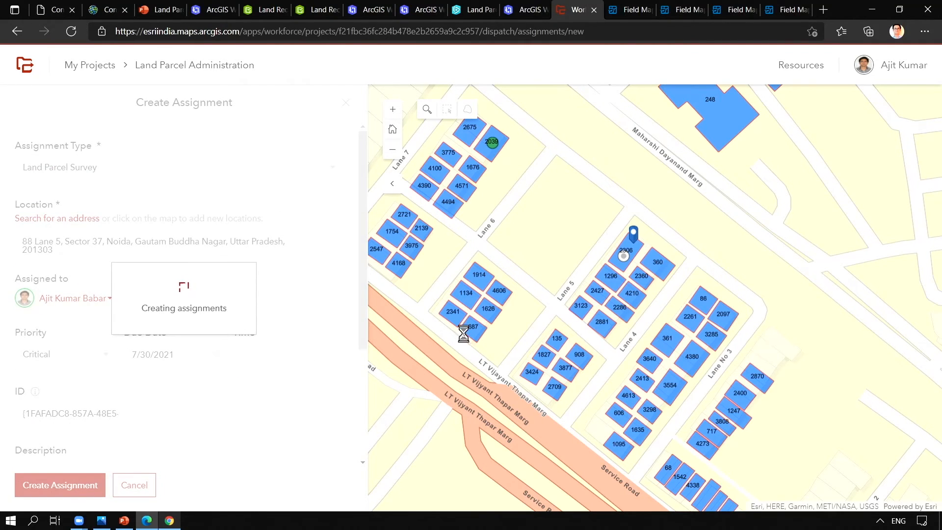
mouse_move(627, 269)
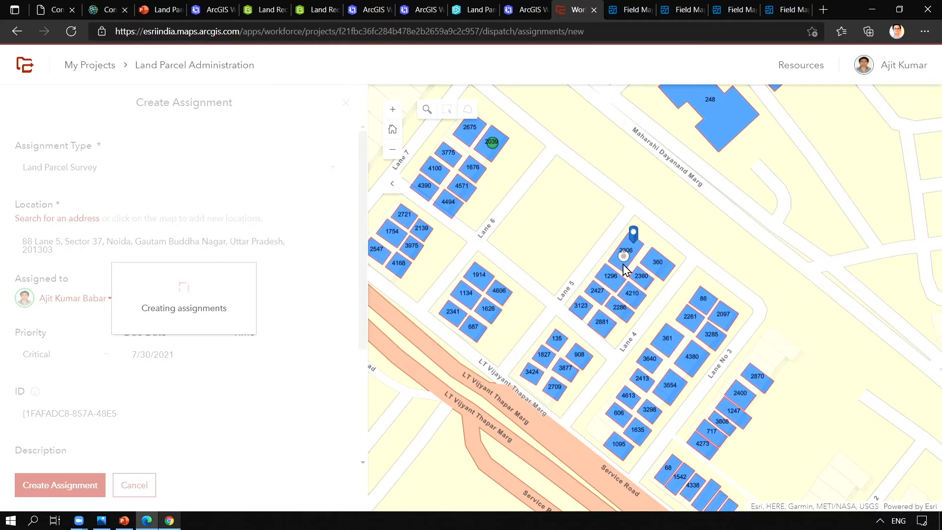
click(60, 485)
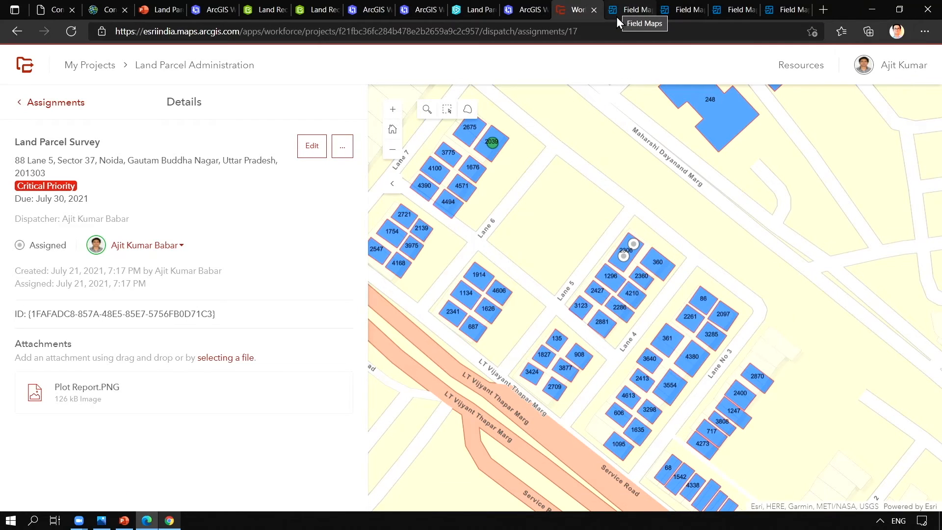
click(629, 10)
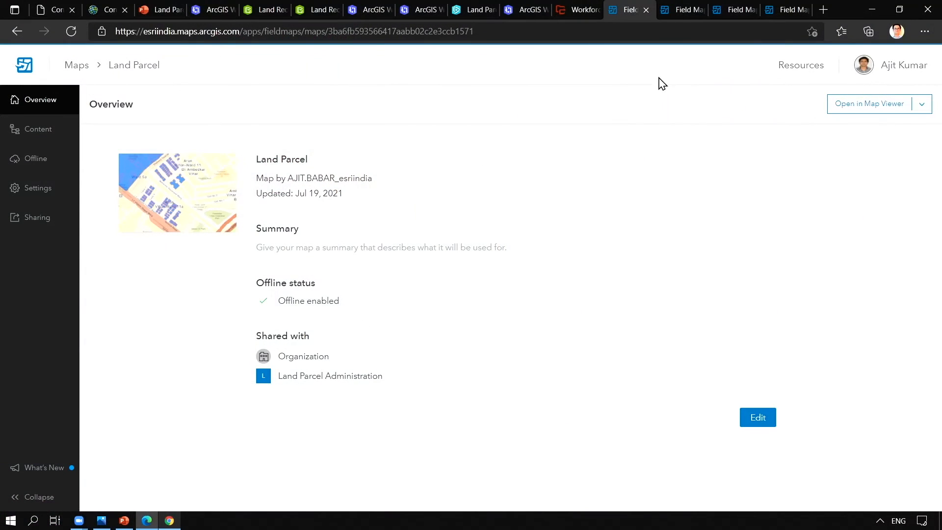
- Review the Land Parcel map's Offline and data collection settings in Field Maps
click(36, 159)
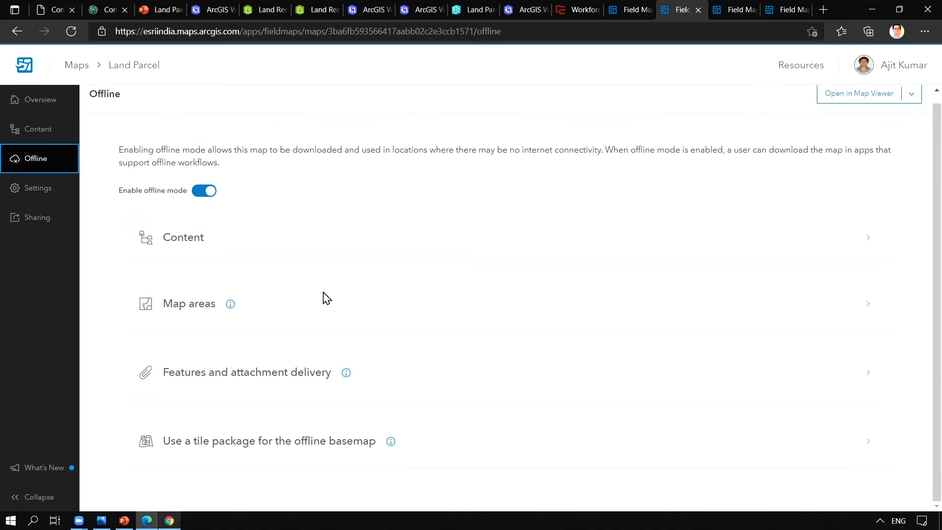
mouse_move(39, 193)
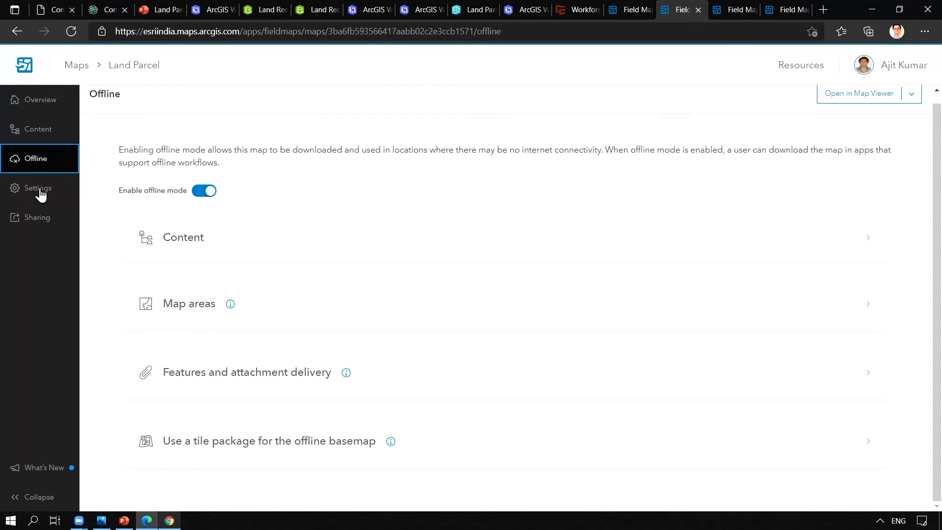
click(38, 188)
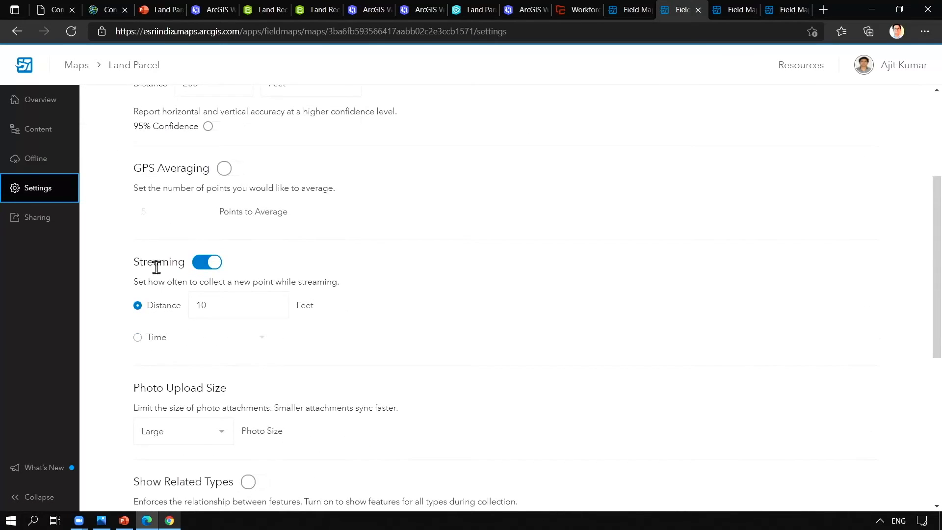
scroll(down, 3)
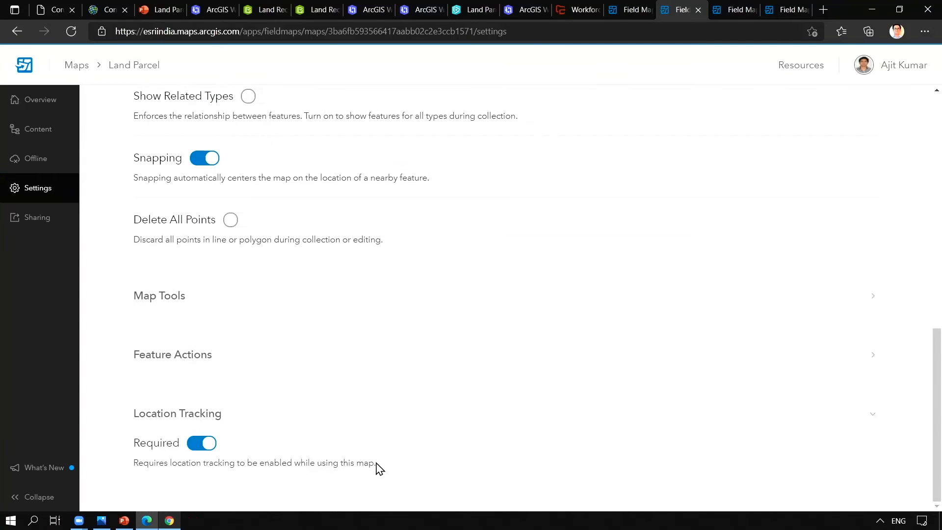
- Bring up the Land_Parcel_N layer's form and review its groups
click(38, 129)
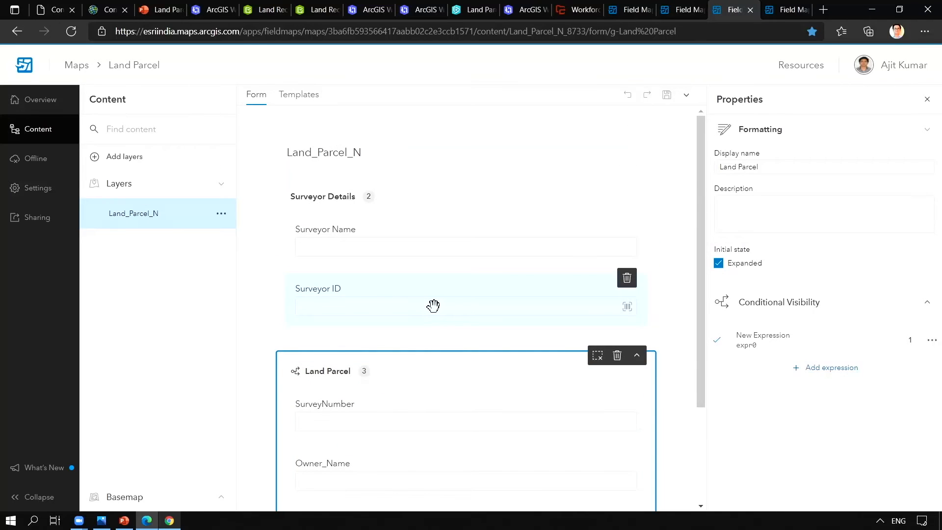
scroll(down, 3)
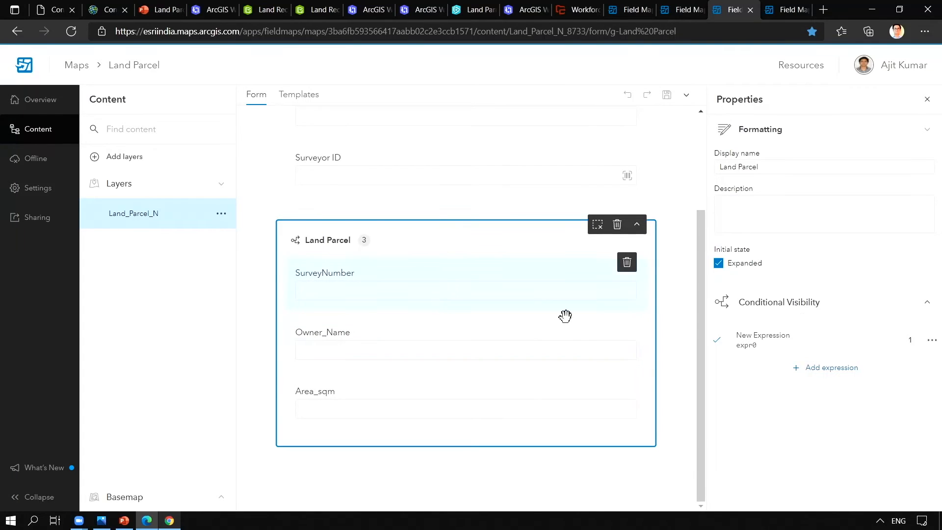
click(762, 338)
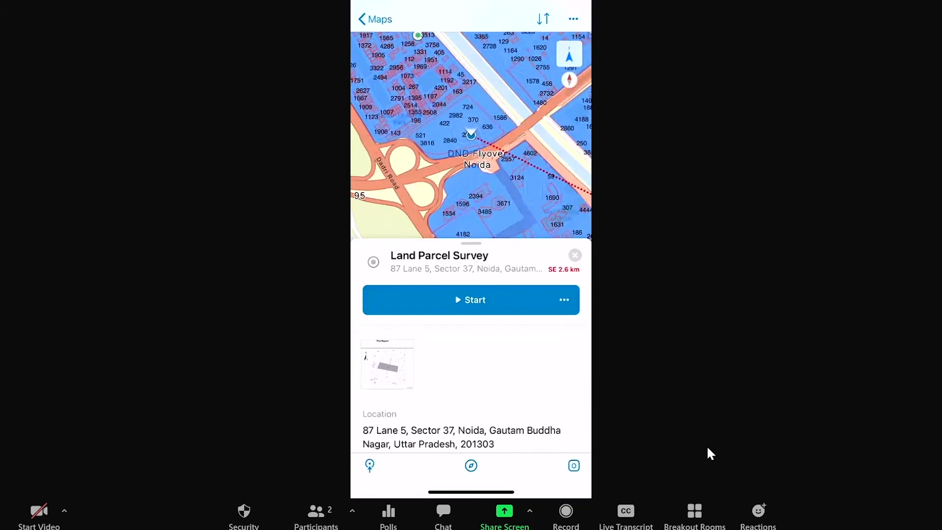
click(471, 465)
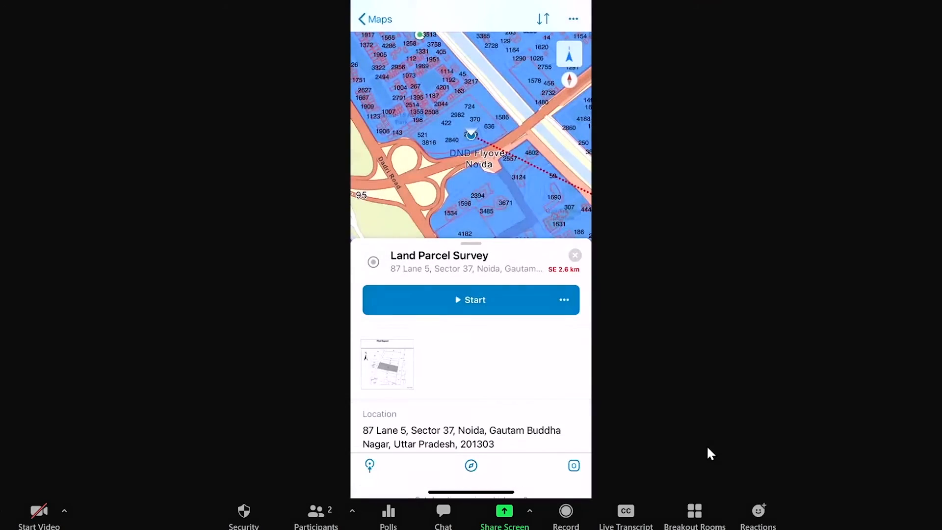
click(472, 301)
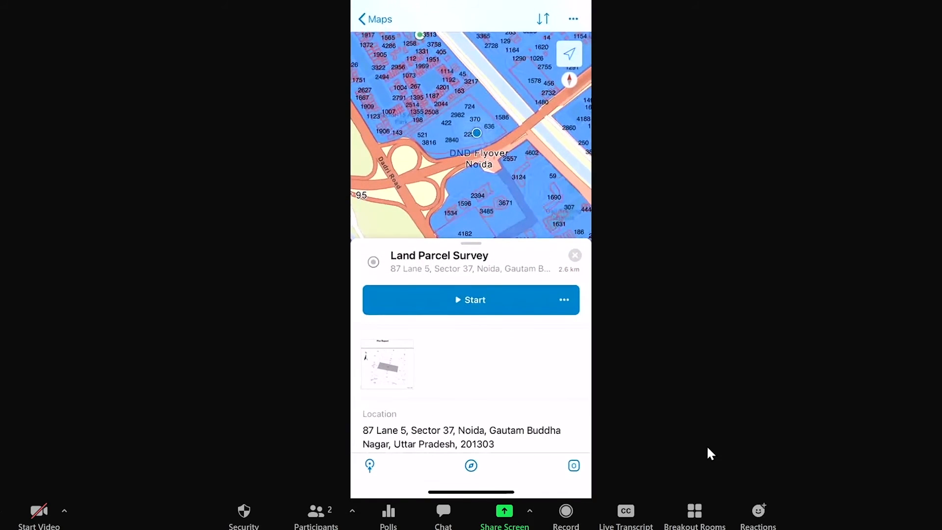
- Start the survey assignment and begin editing parcel 2306's attributes
click(574, 256)
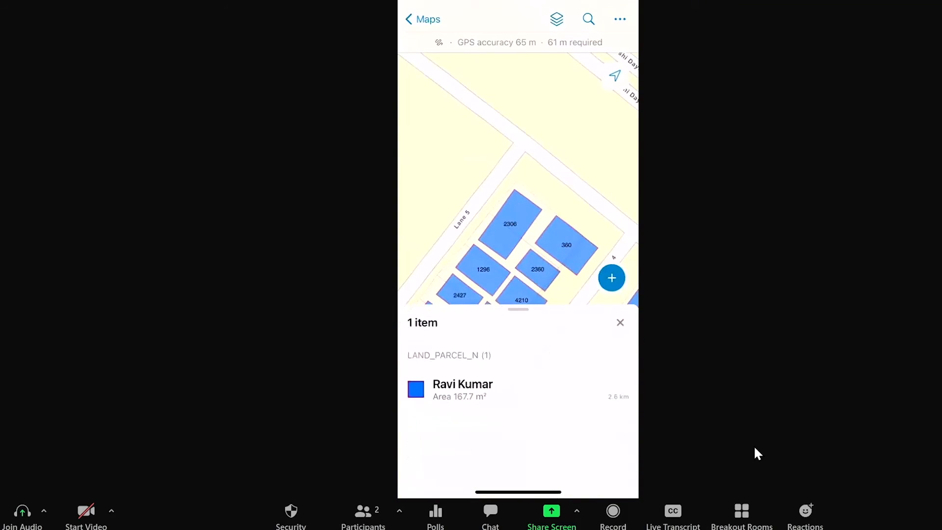
click(463, 389)
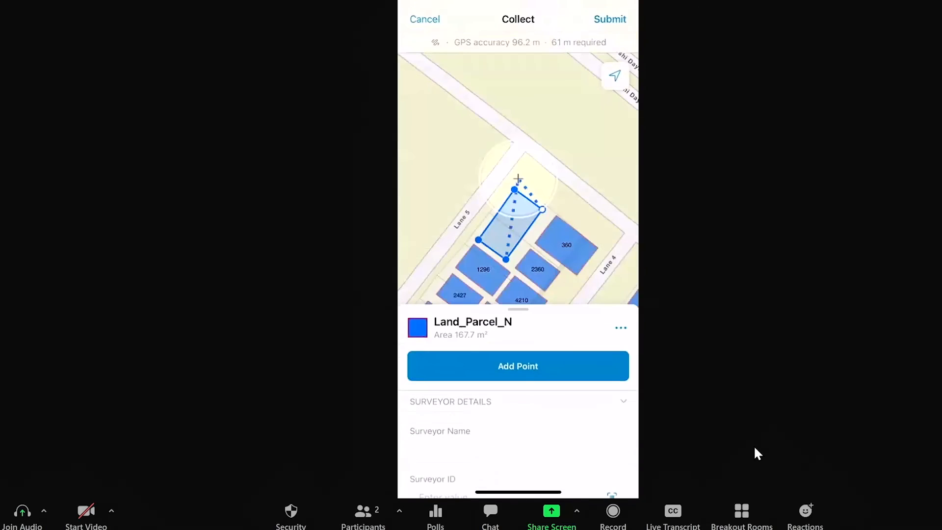
scroll(down, 3)
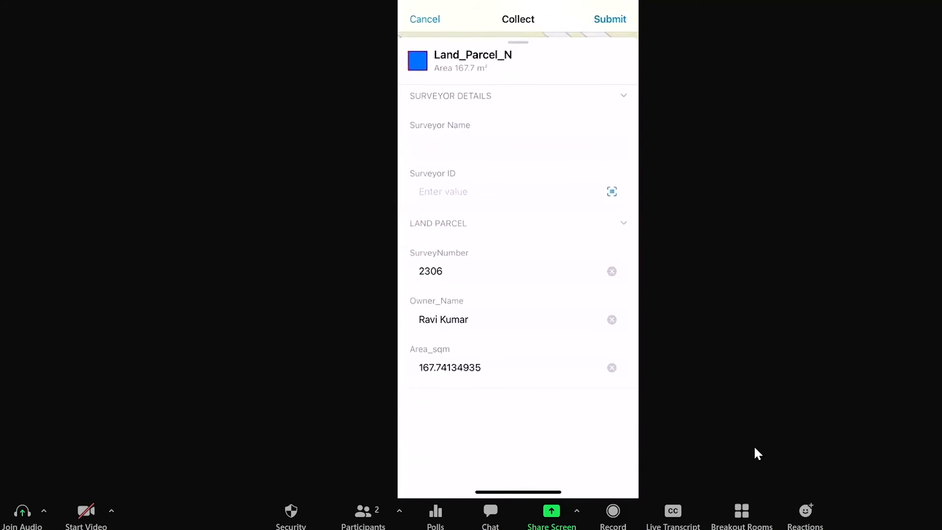
- Enter Surveyor Name 'Ajit' and fill Surveyor ID by scanning the barcode
click(515, 143)
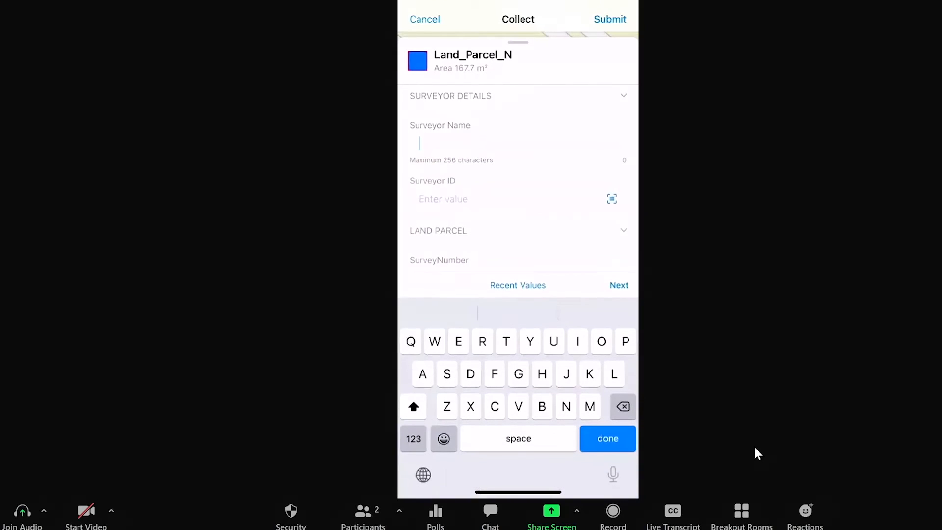
text(Ajit)
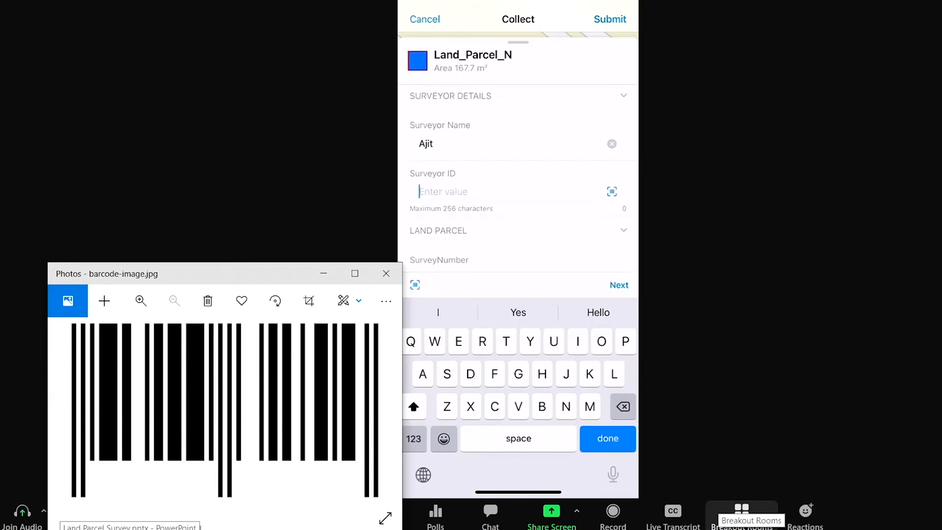
click(612, 192)
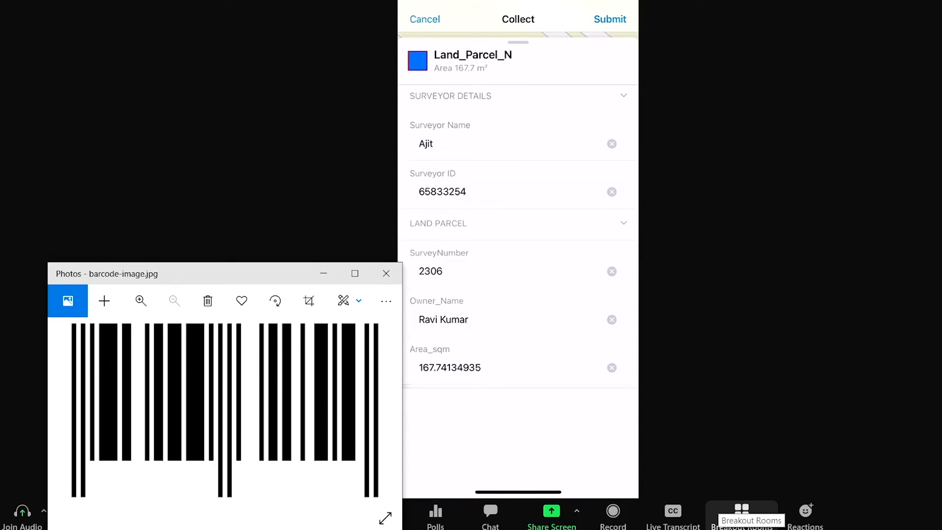
click(610, 19)
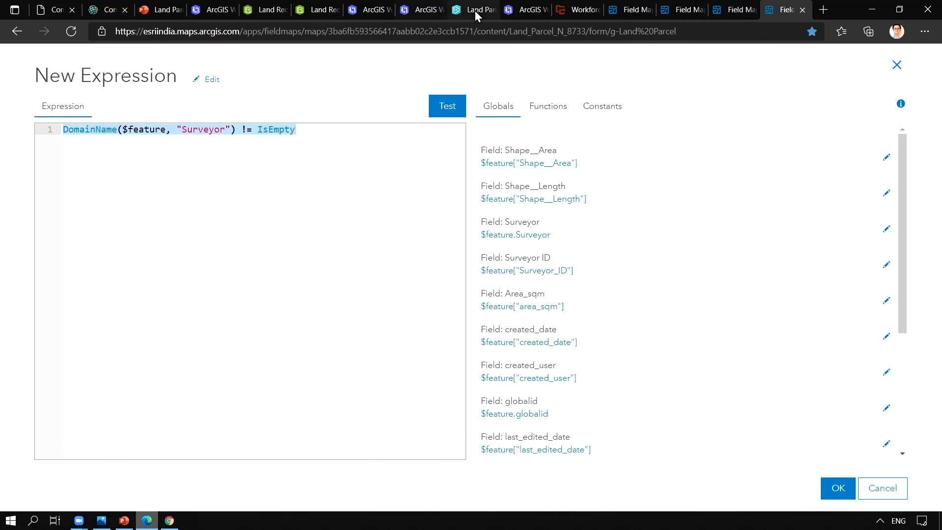
- Complete JOB_101's Field verification and start Review Edits, showing parcel 2306 on the map
click(422, 10)
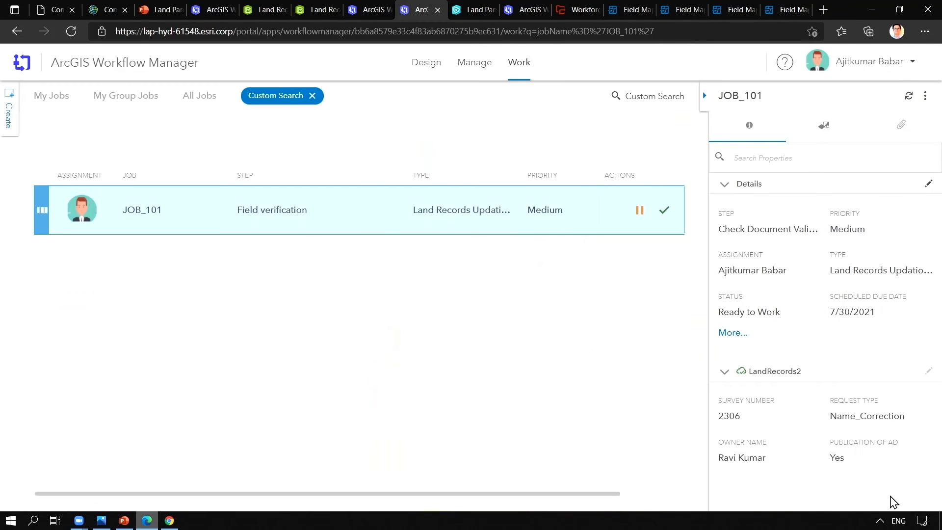
click(639, 210)
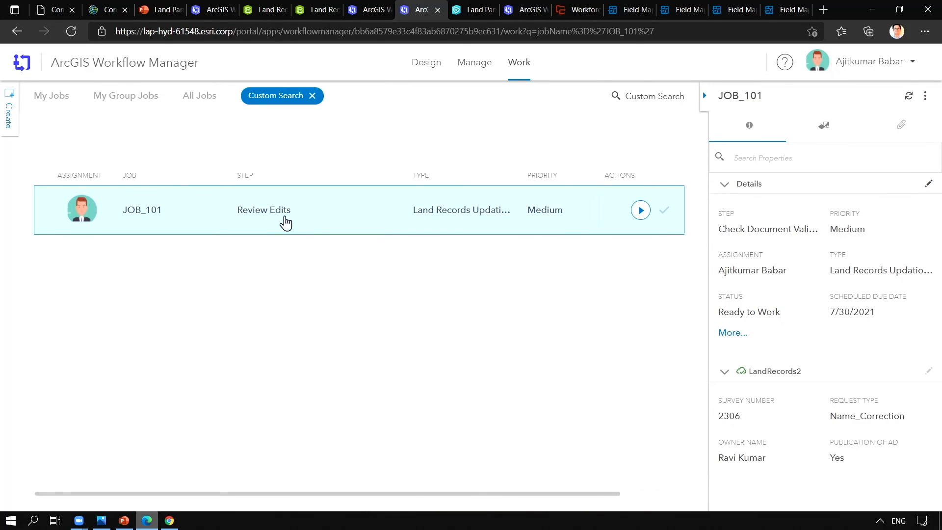
mouse_move(282, 231)
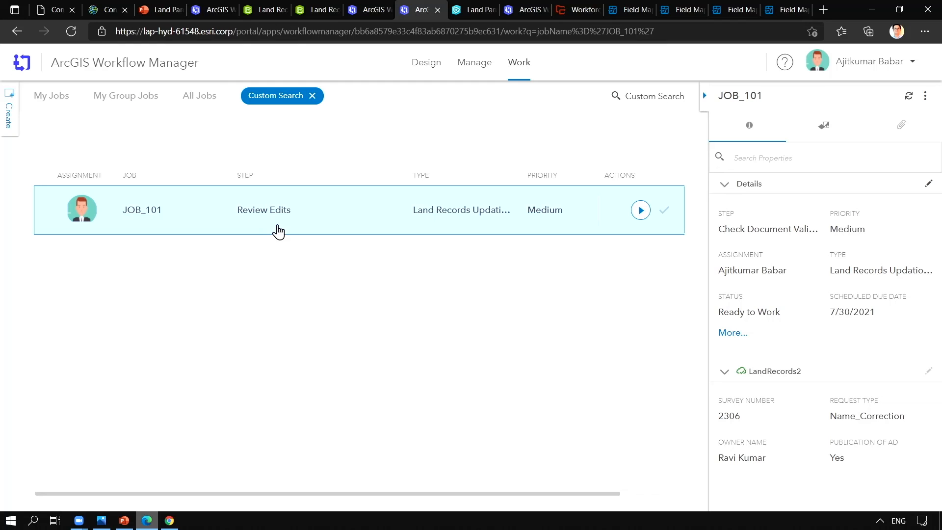
mouse_move(234, 308)
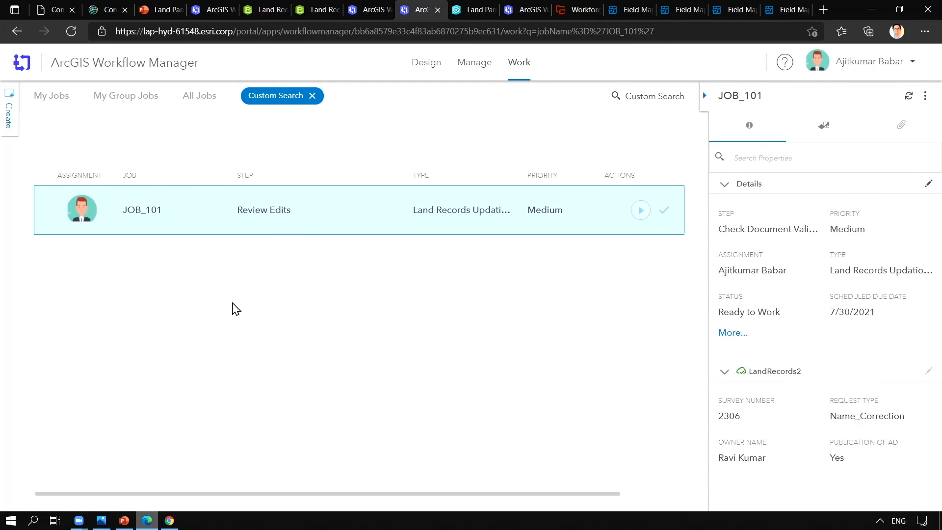
click(640, 210)
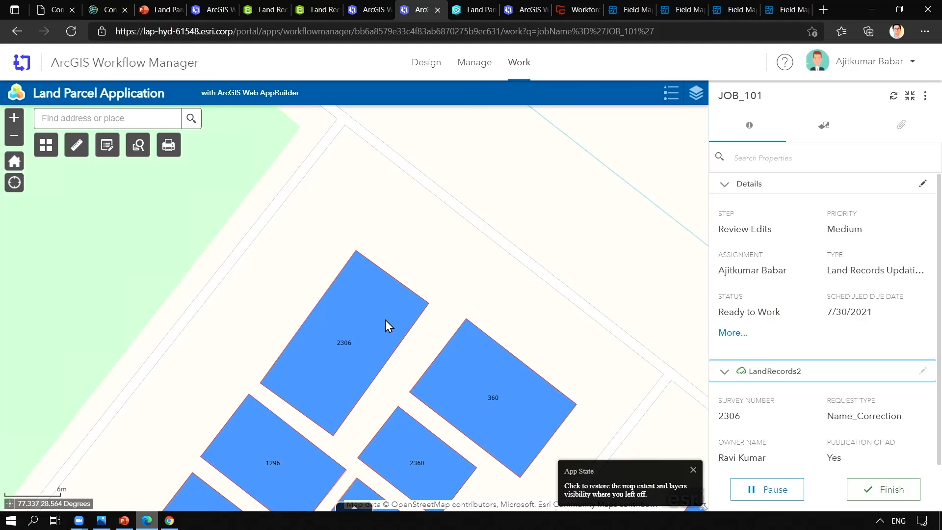
- Finish Review Edits so JOB_101 moves to Send Email to Applicant
click(344, 325)
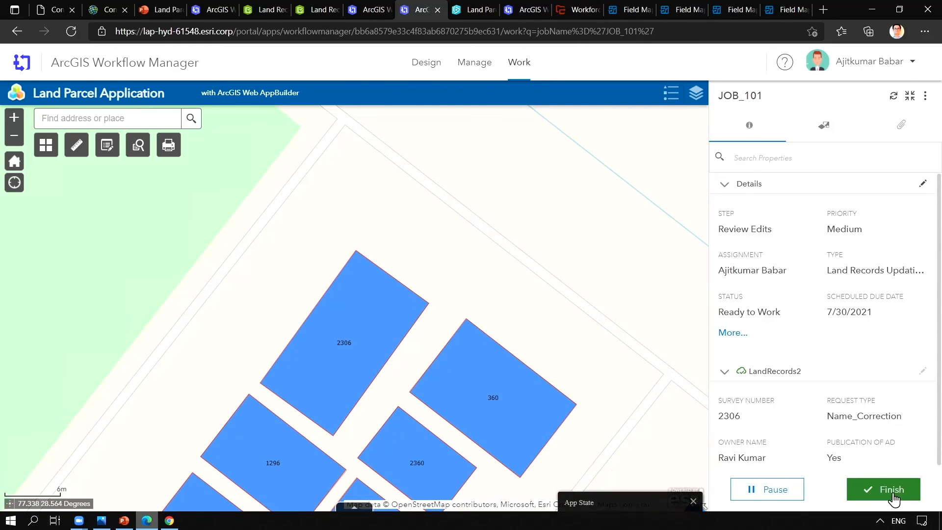
click(884, 488)
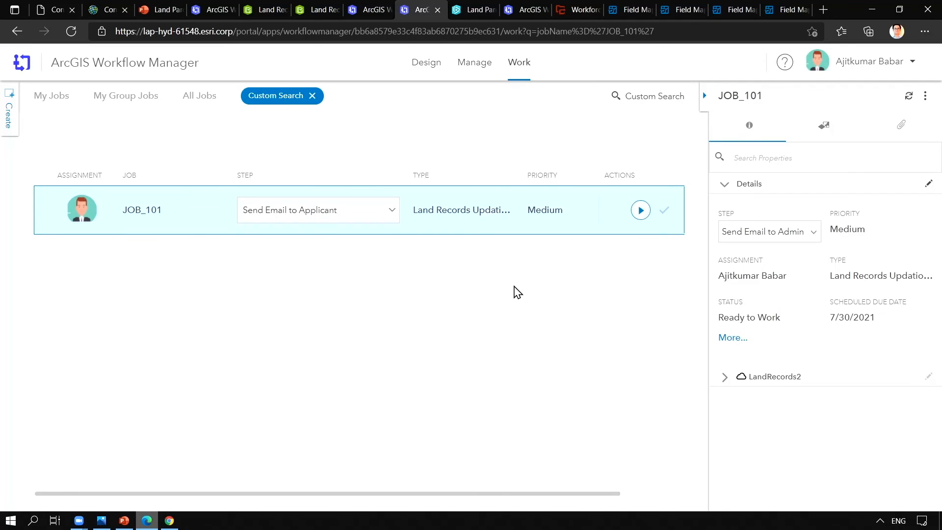
mouse_move(288, 226)
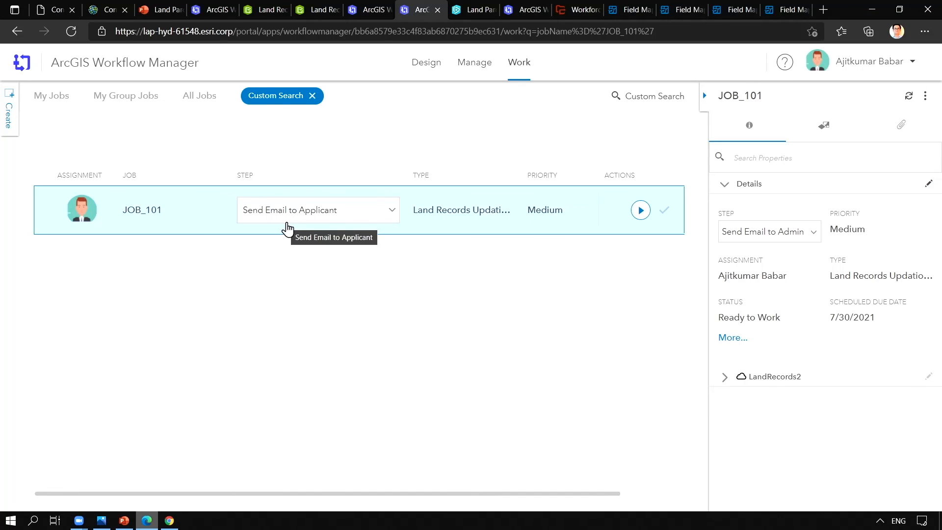
mouse_move(655, 210)
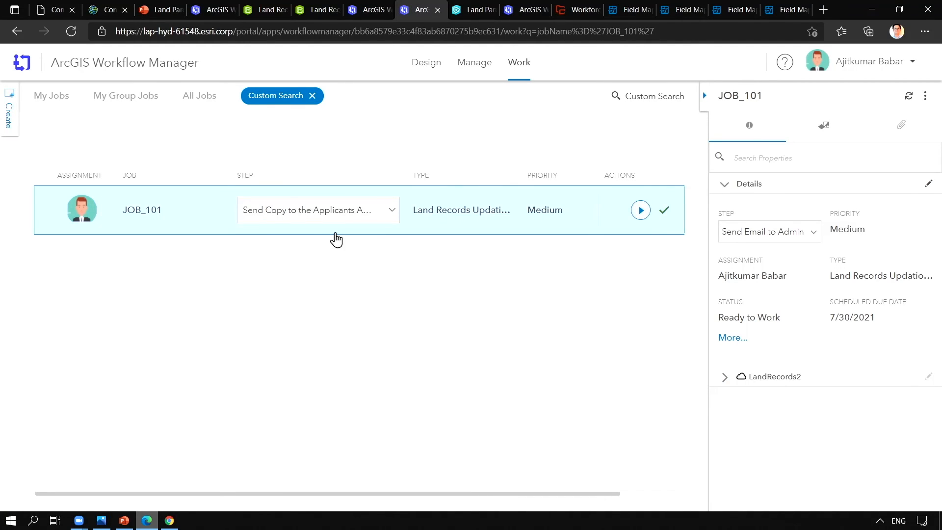
mouse_move(320, 224)
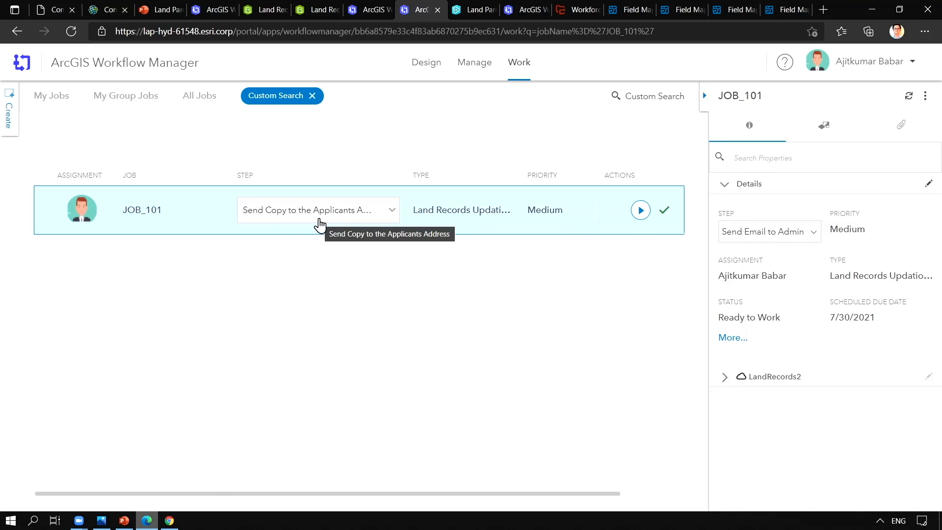
mouse_move(640, 210)
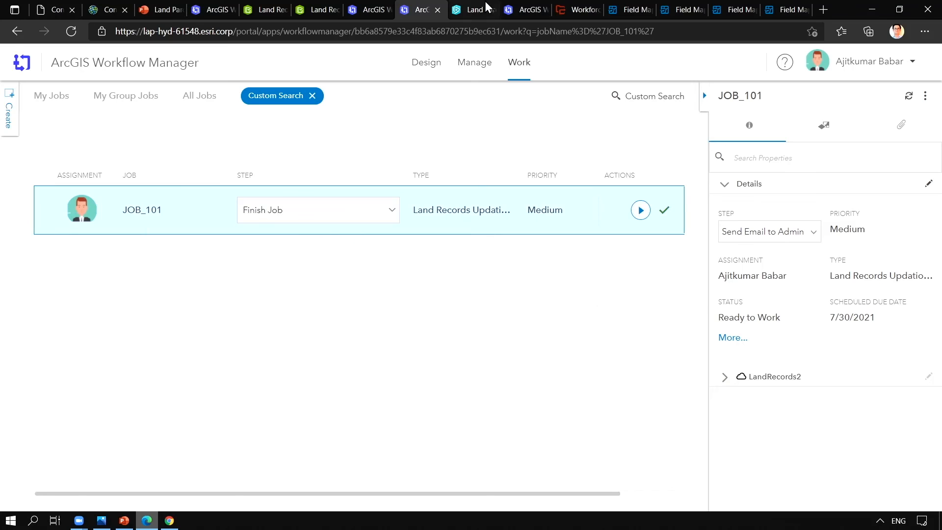
- Show the Manage page's map with All Jobs listed after JOB_101 reaches Finish Job
click(474, 62)
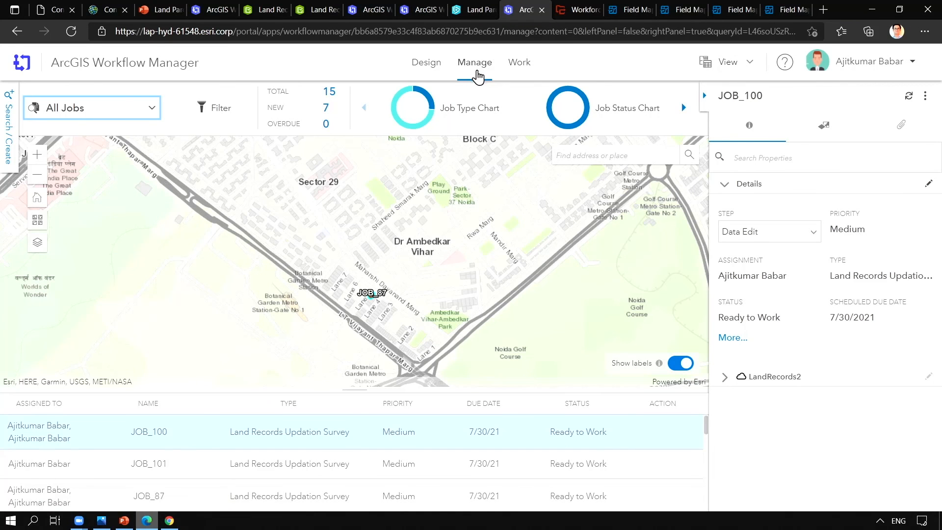
click(92, 108)
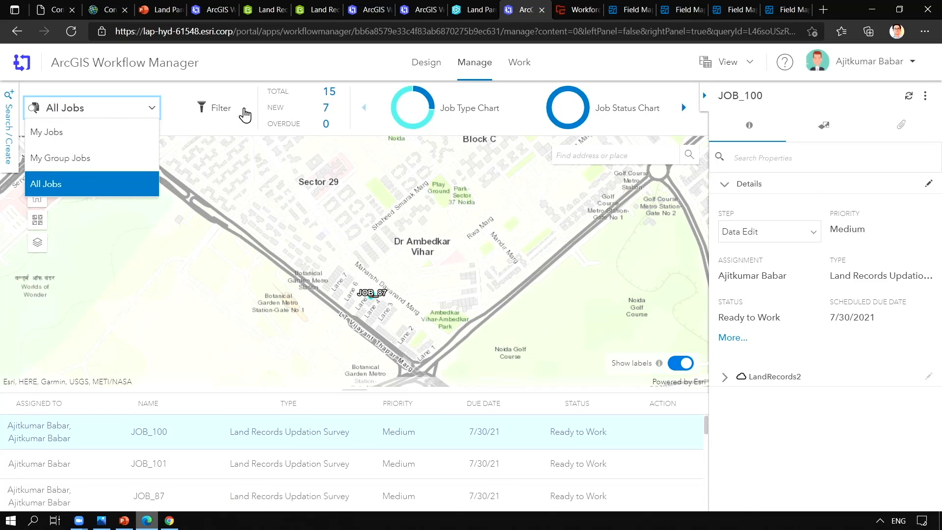
mouse_move(427, 303)
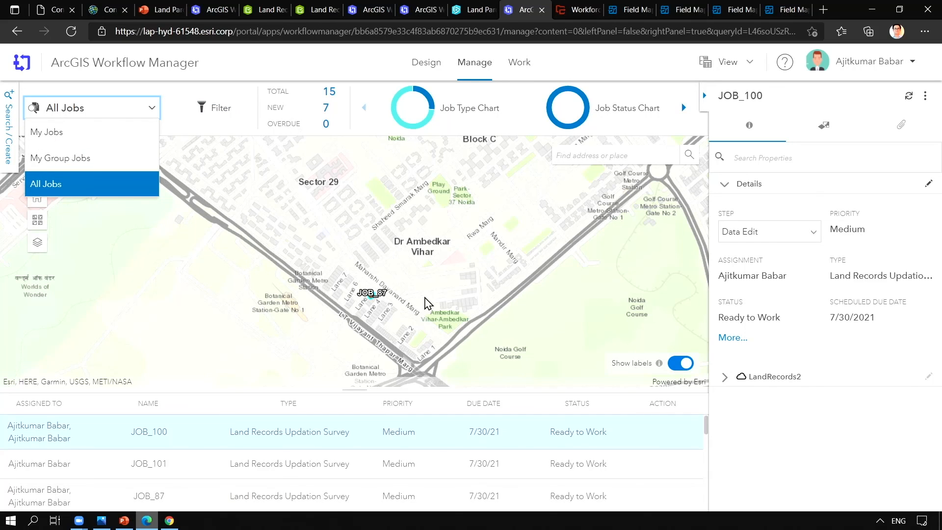